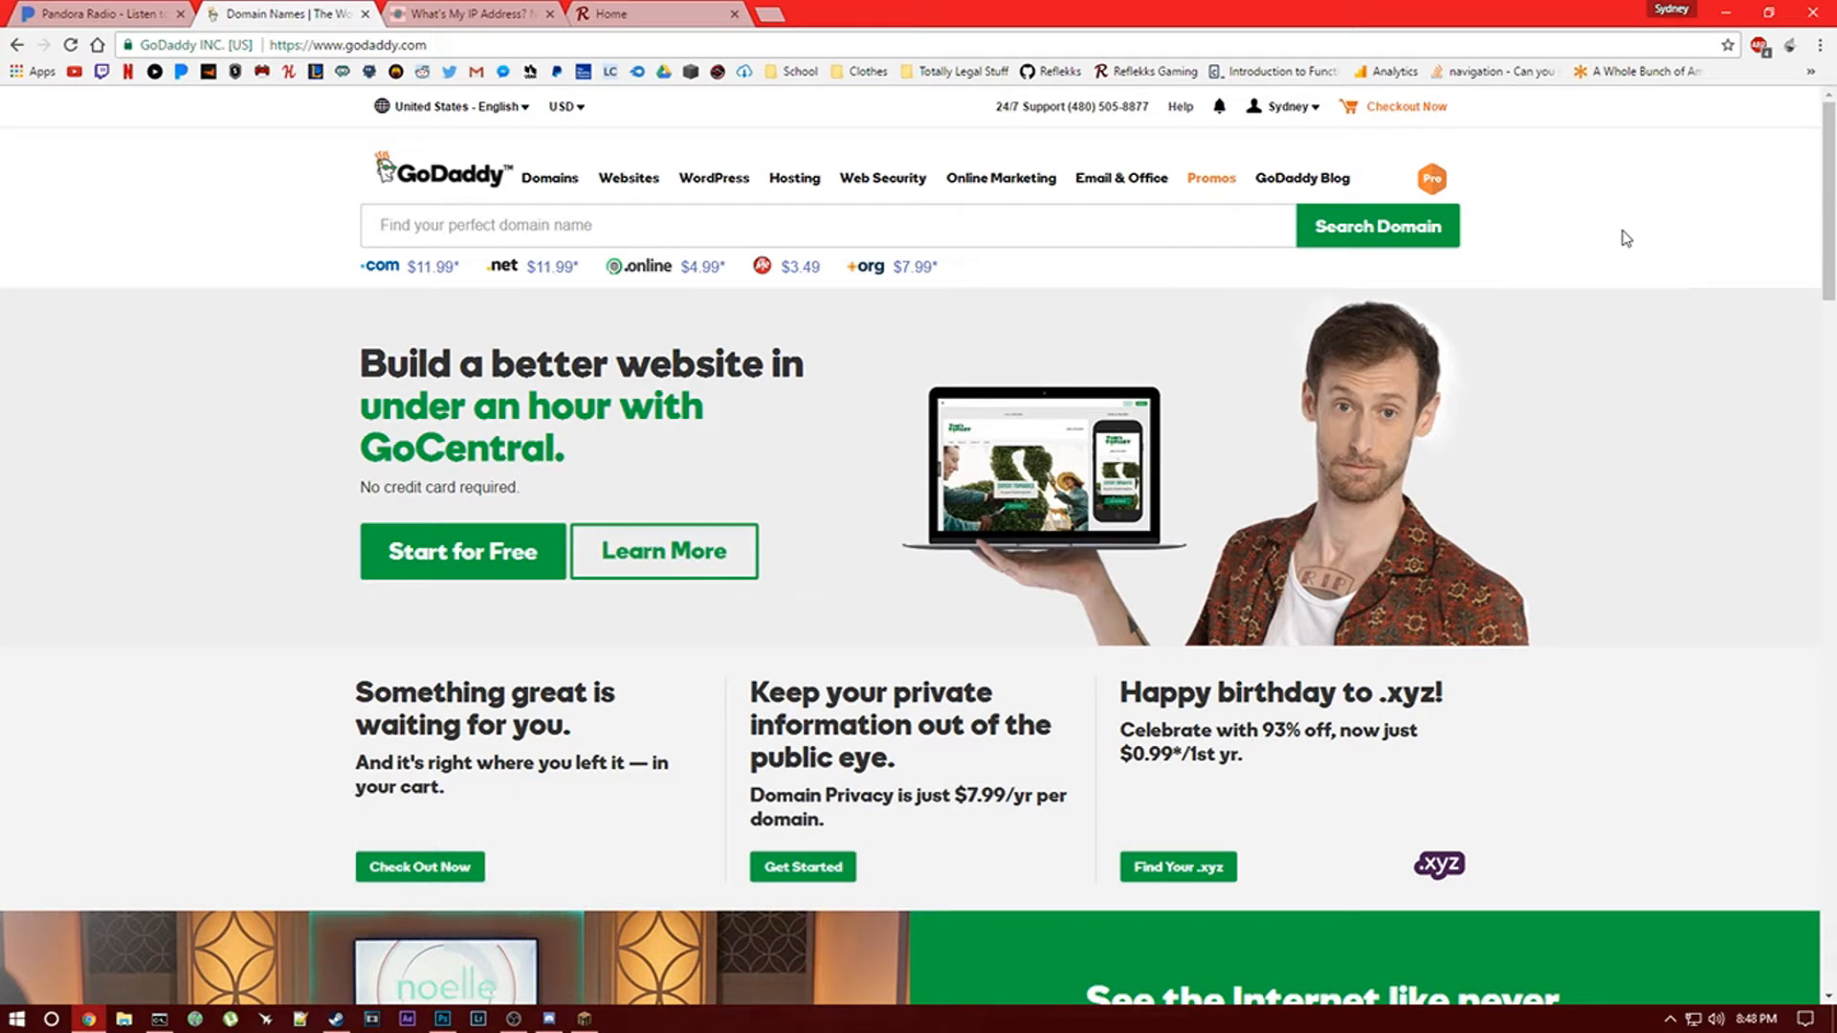
Go to the My Account overview page from the Sydney account dropdown.
{"action": "left_click", "coordinate": [1280, 107]}
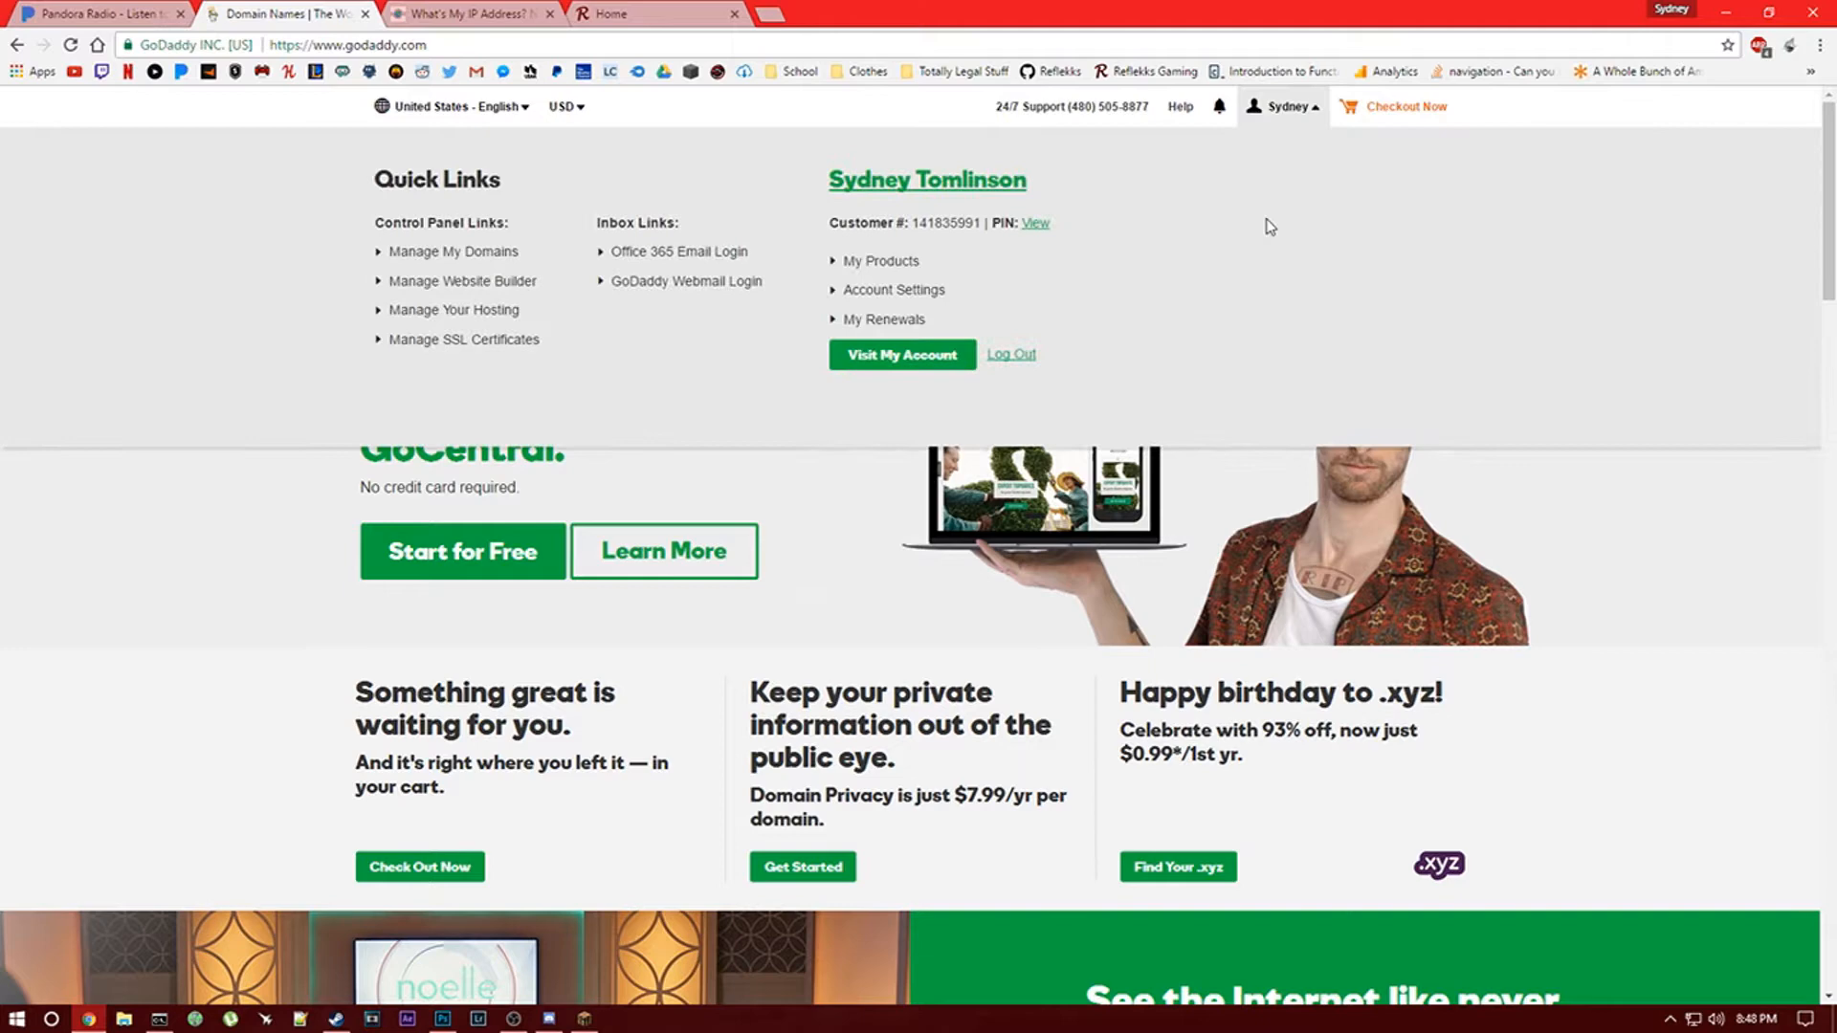
{"action": "left_click", "coordinate": [901, 354]}
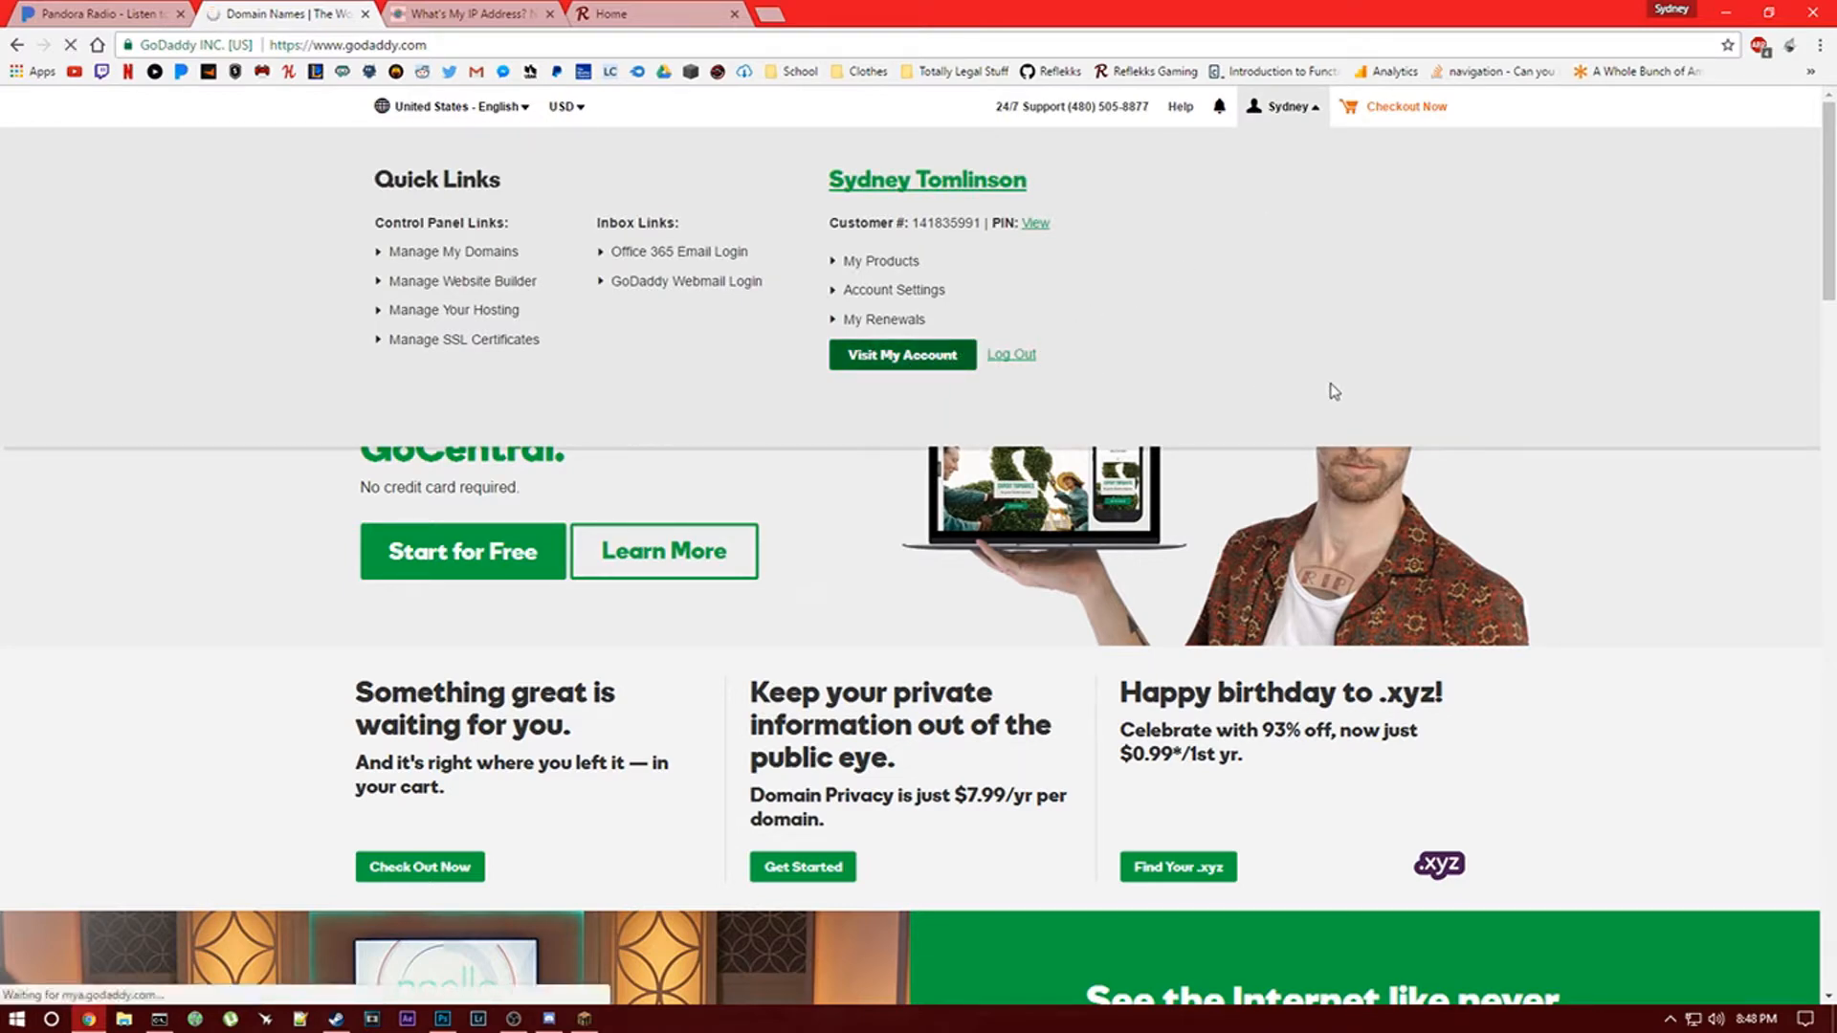
{"action": "left_click", "coordinate": [901, 354]}
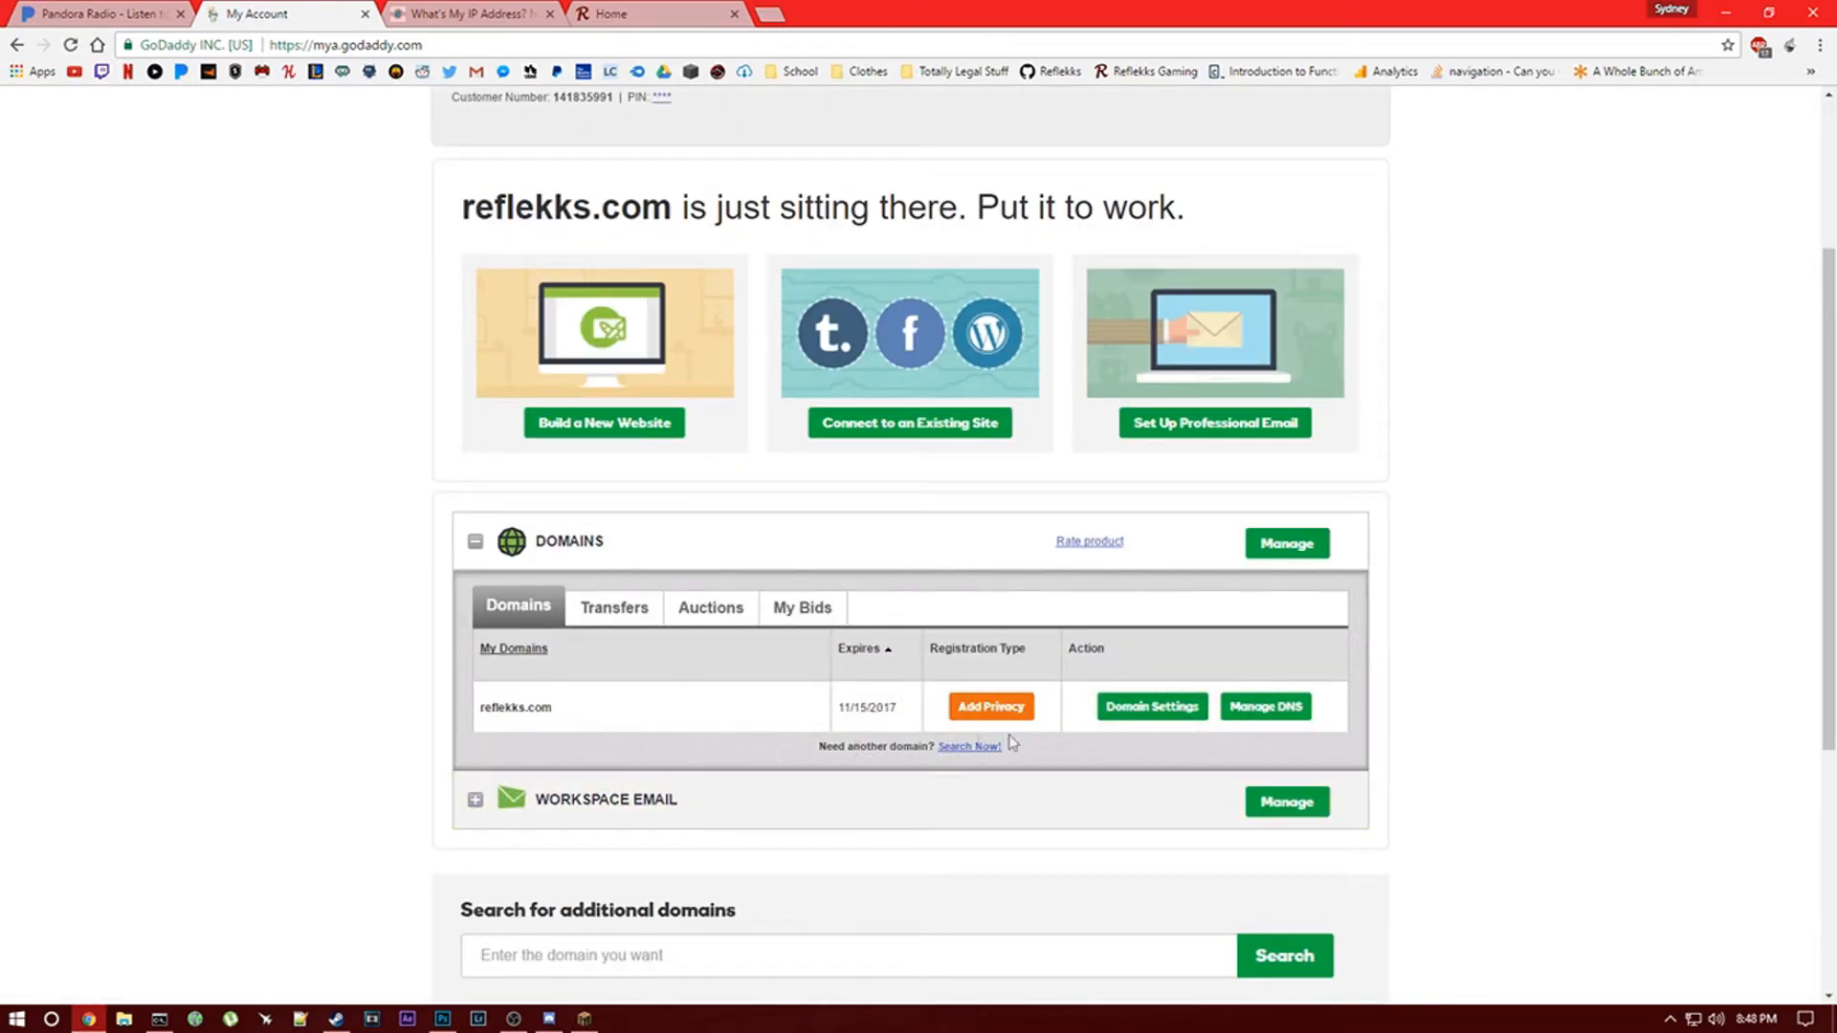
Open DNS management for reflekks.com, check the website tab, then return to the records.
{"action": "left_click", "coordinate": [1264, 706]}
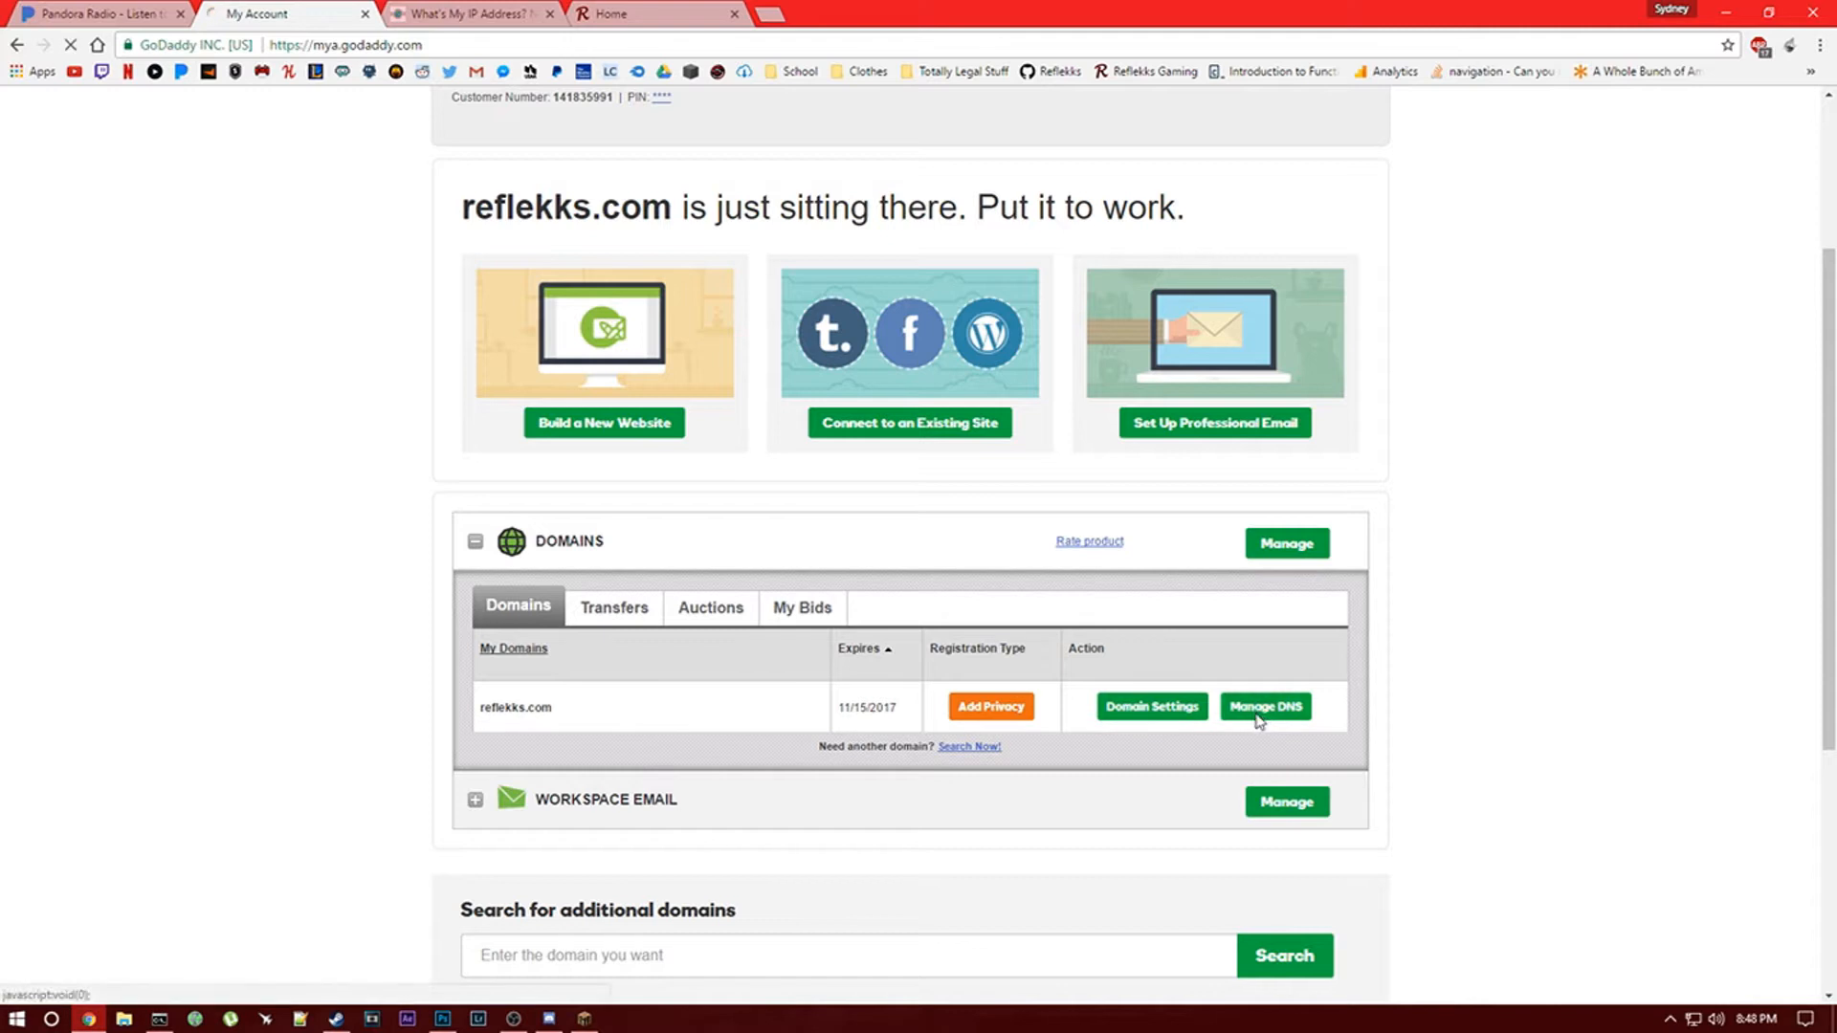
{"action": "left_click", "coordinate": [1264, 706]}
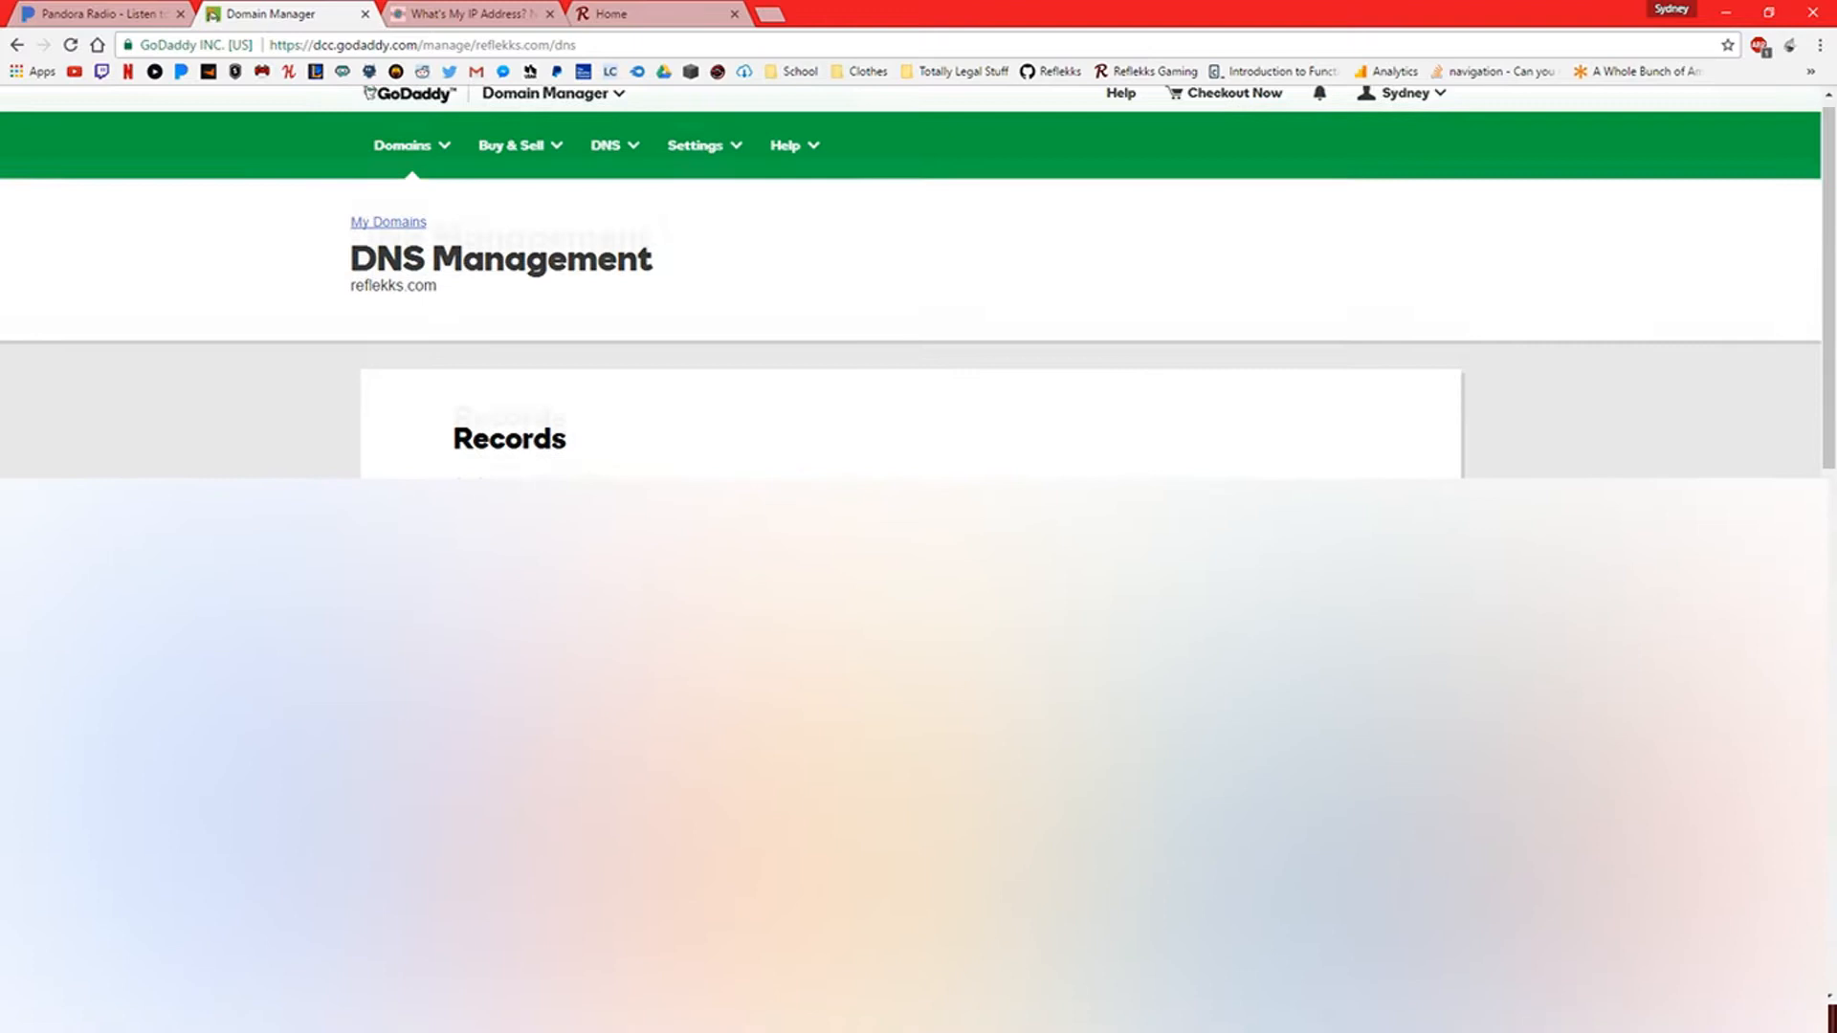
{"action": "scroll", "scroll_direction": "down", "scroll_amount": 3}
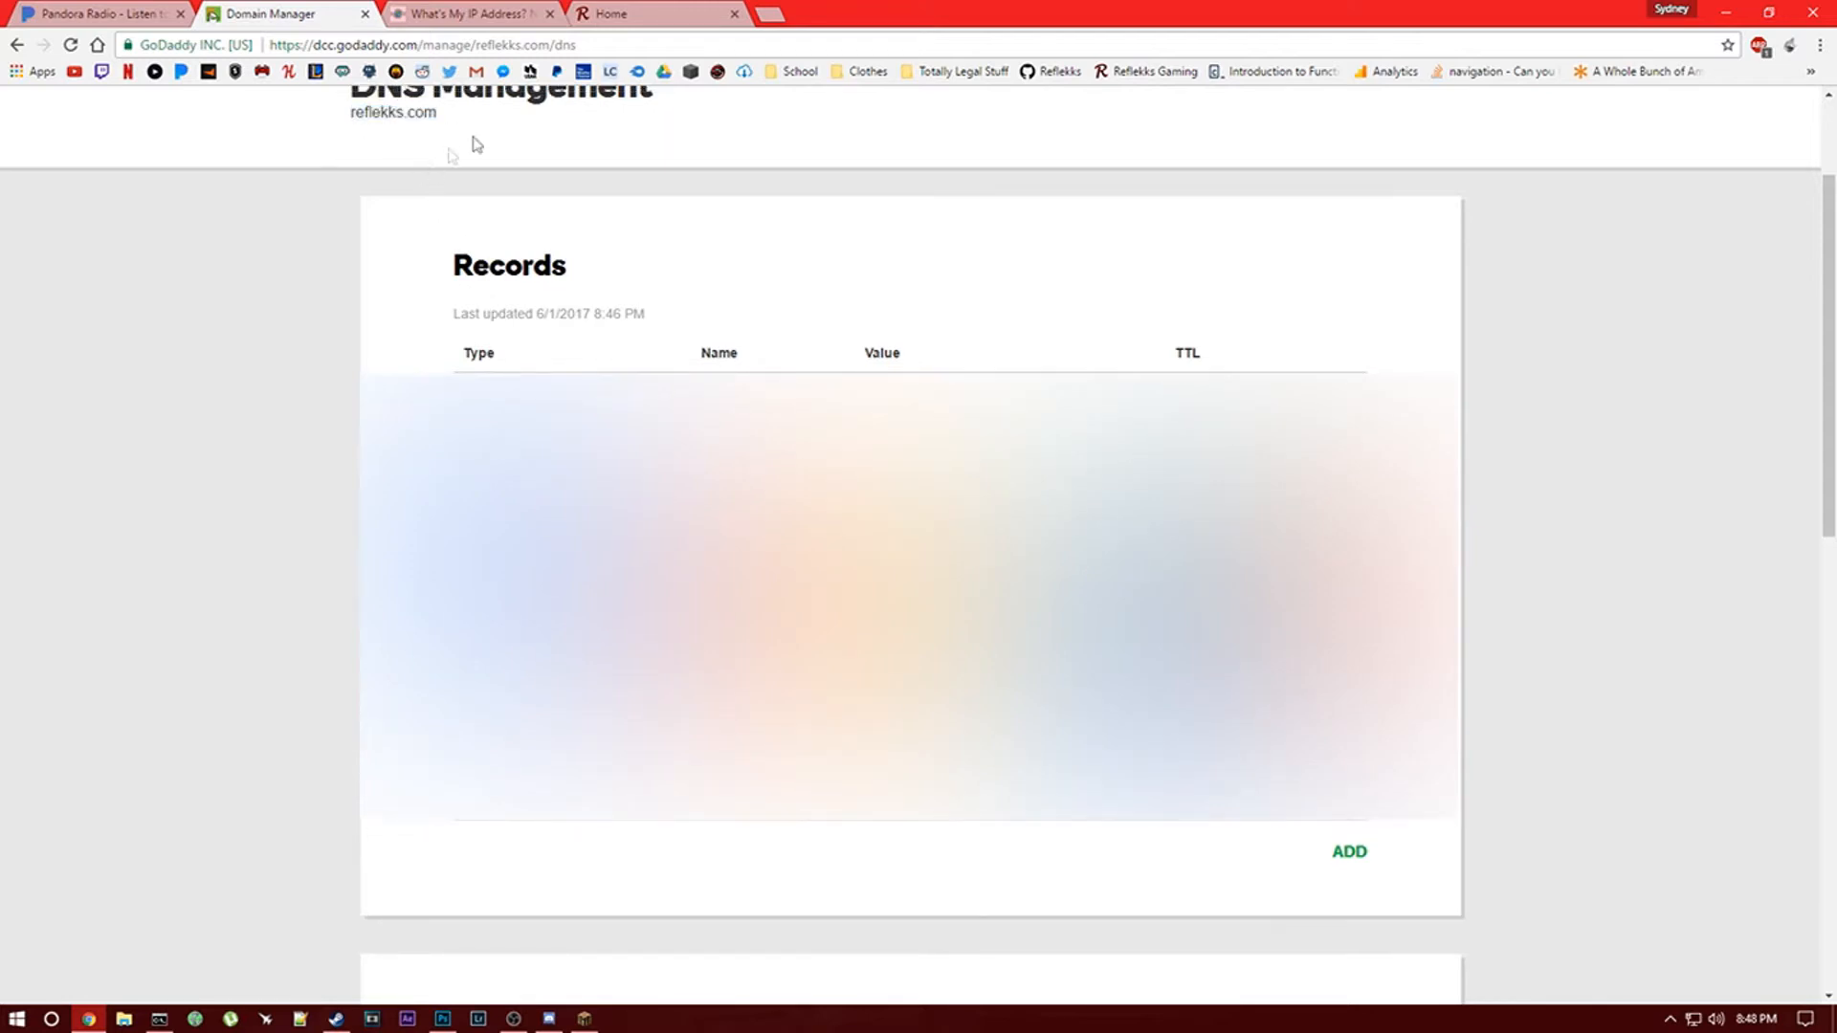
{"action": "left_click", "coordinate": [644, 13]}
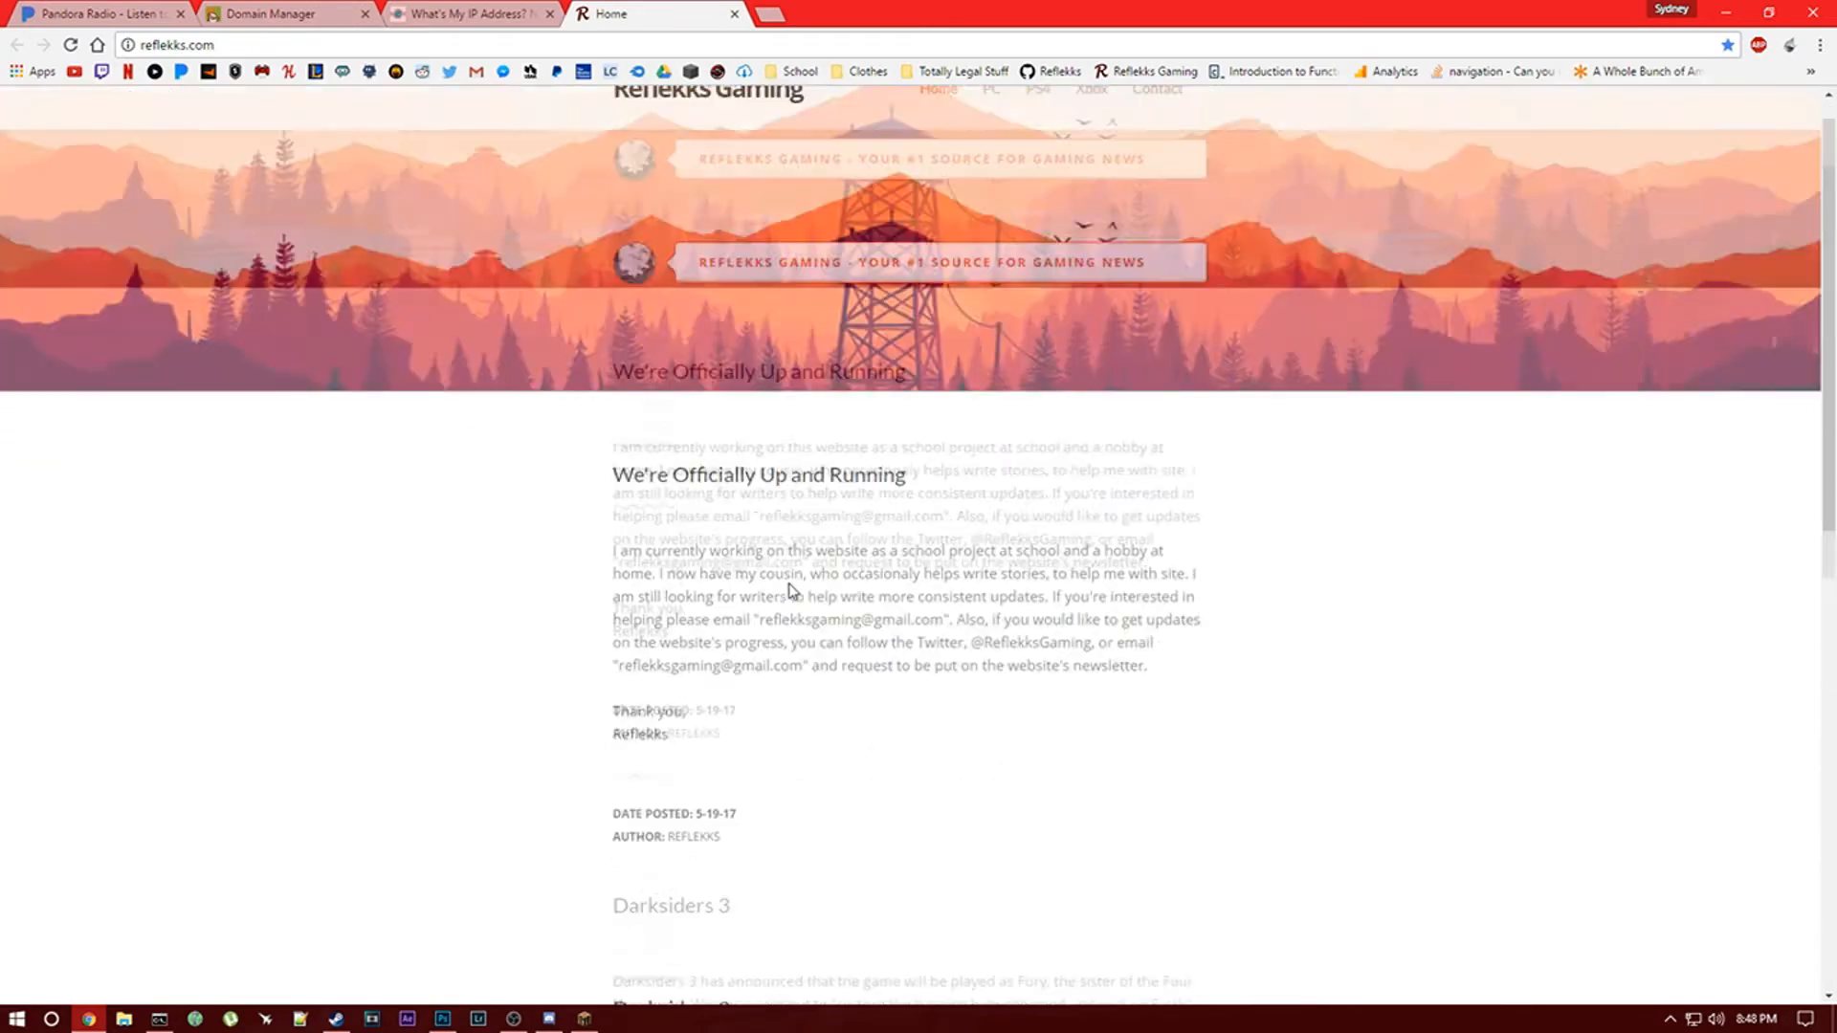
{"action": "scroll", "scroll_direction": "down", "scroll_amount": 3}
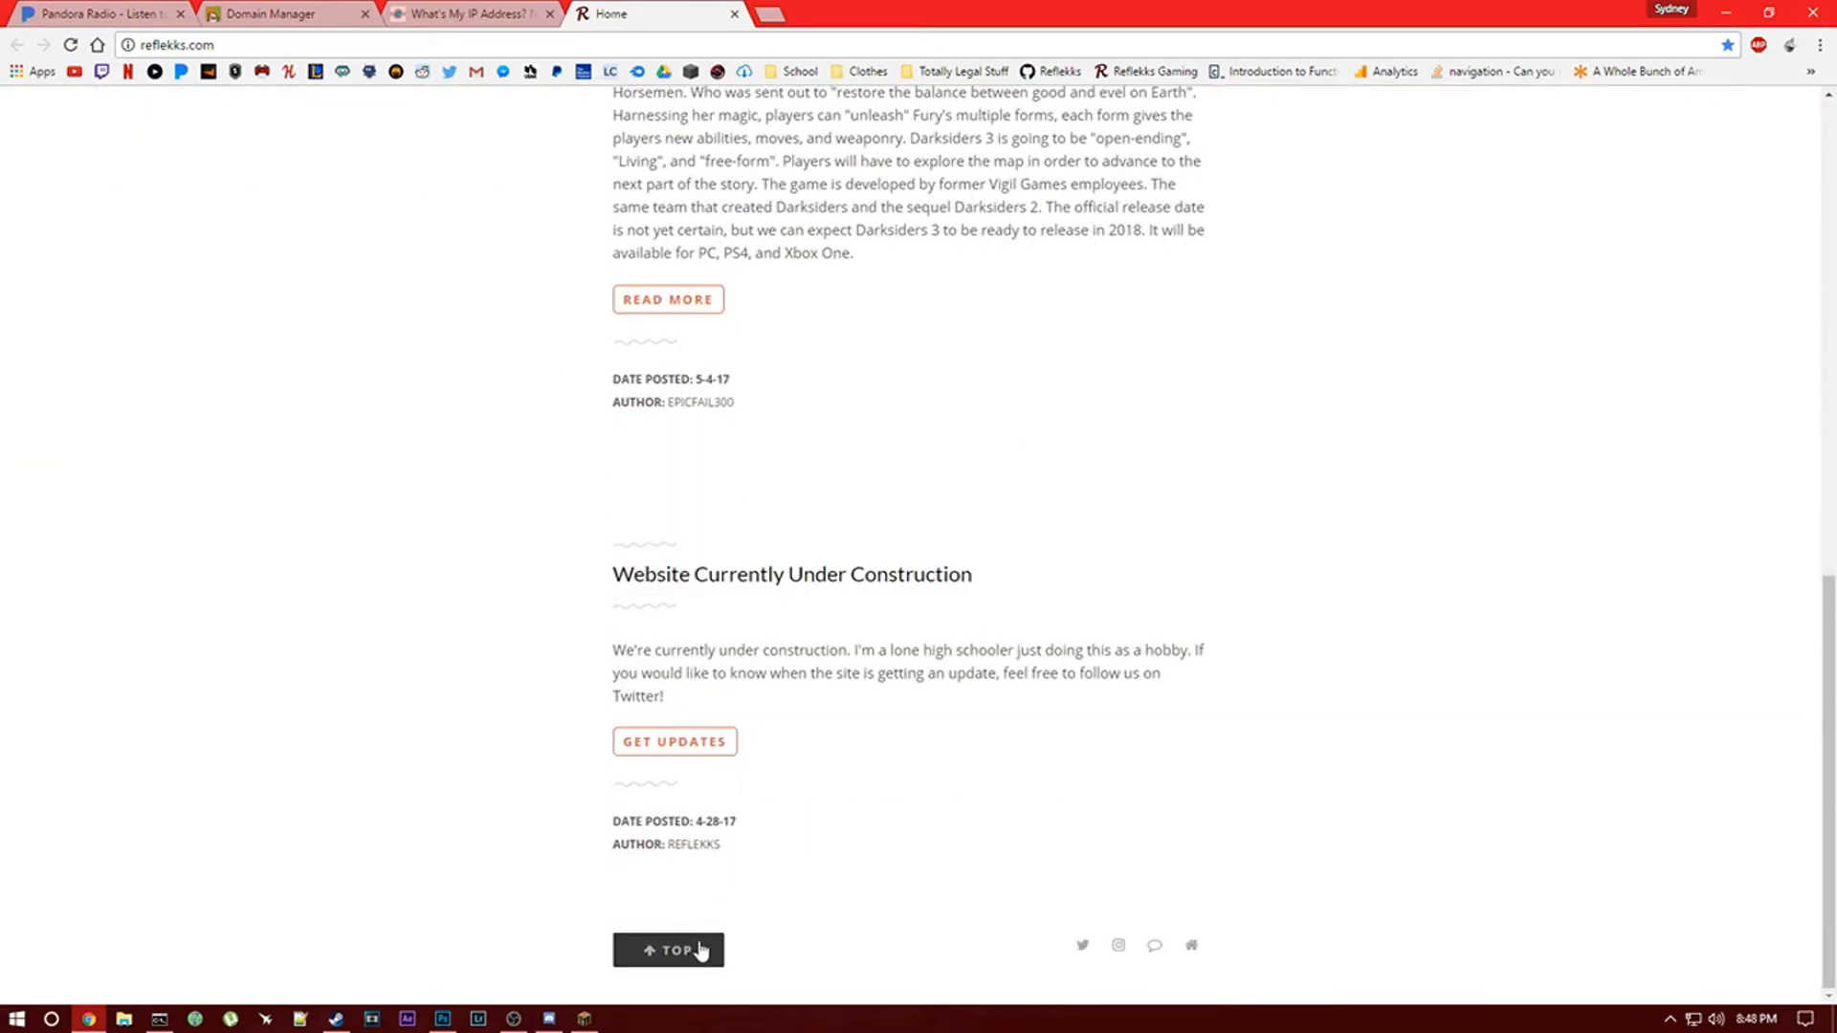
{"action": "left_click", "coordinate": [282, 13]}
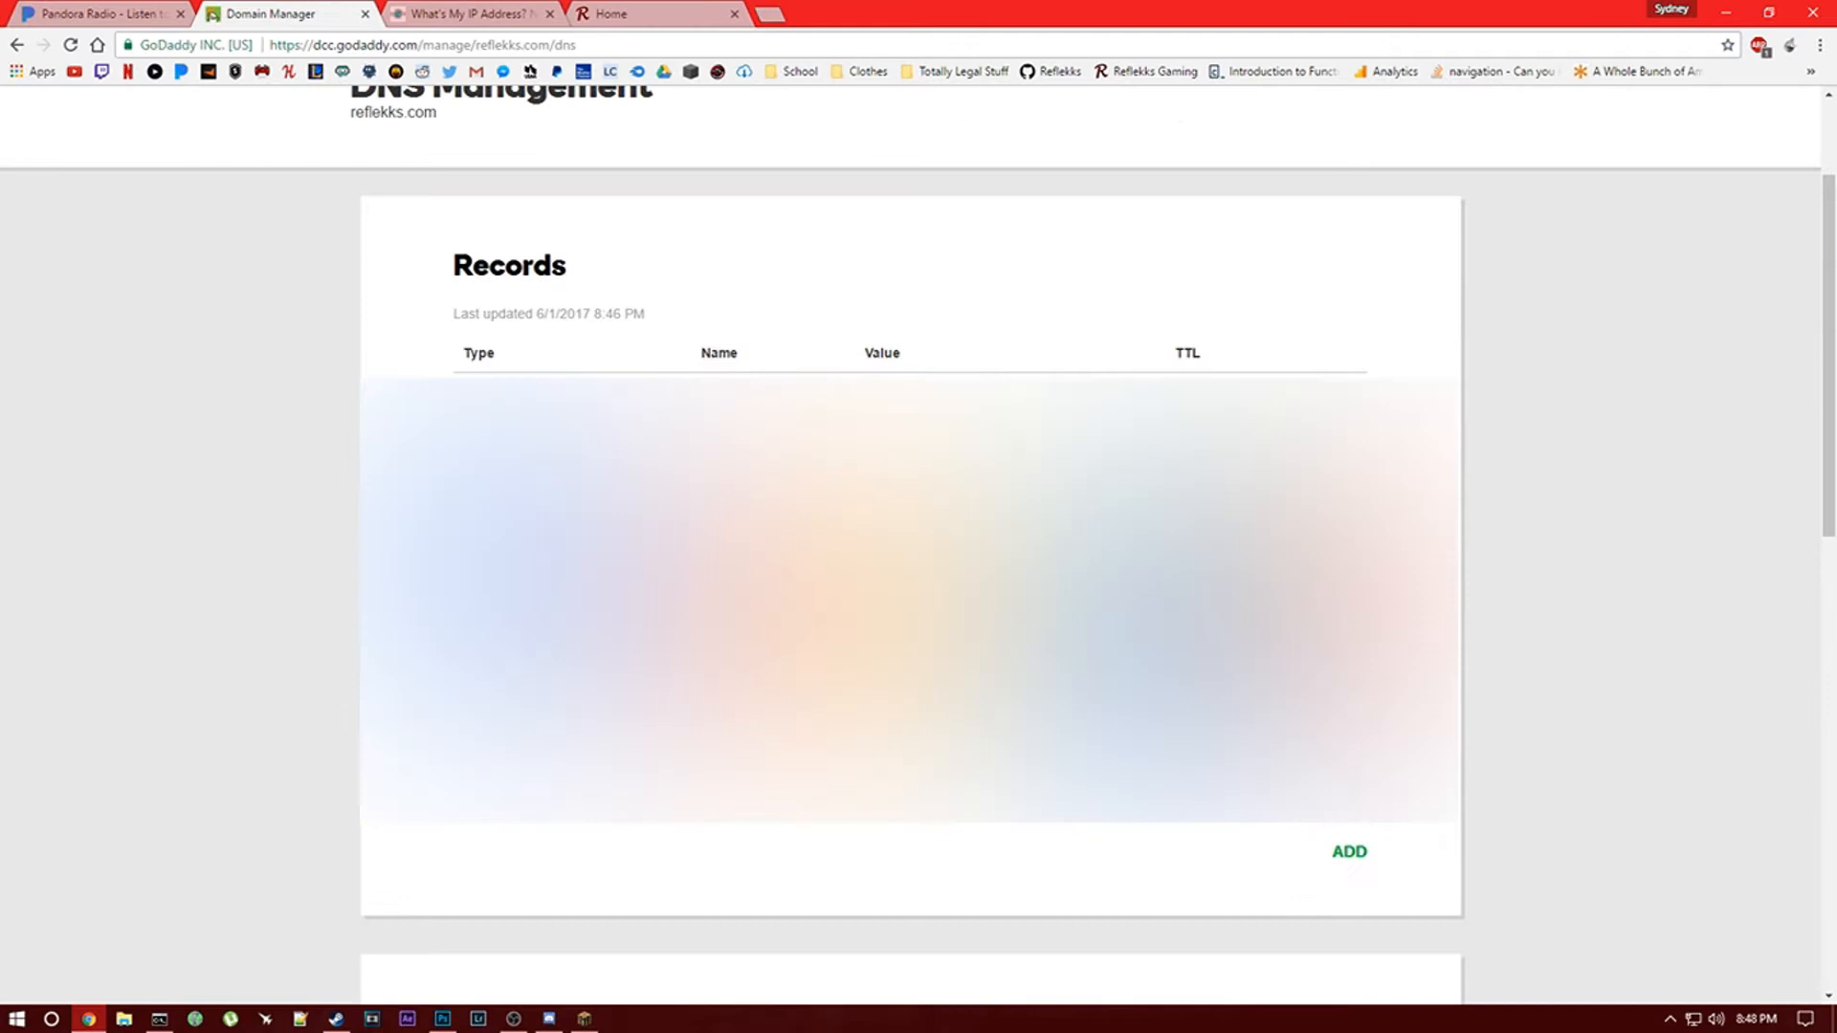
Draft a new A record with host @ pointing to the home IP.
{"action": "left_click", "coordinate": [1347, 851]}
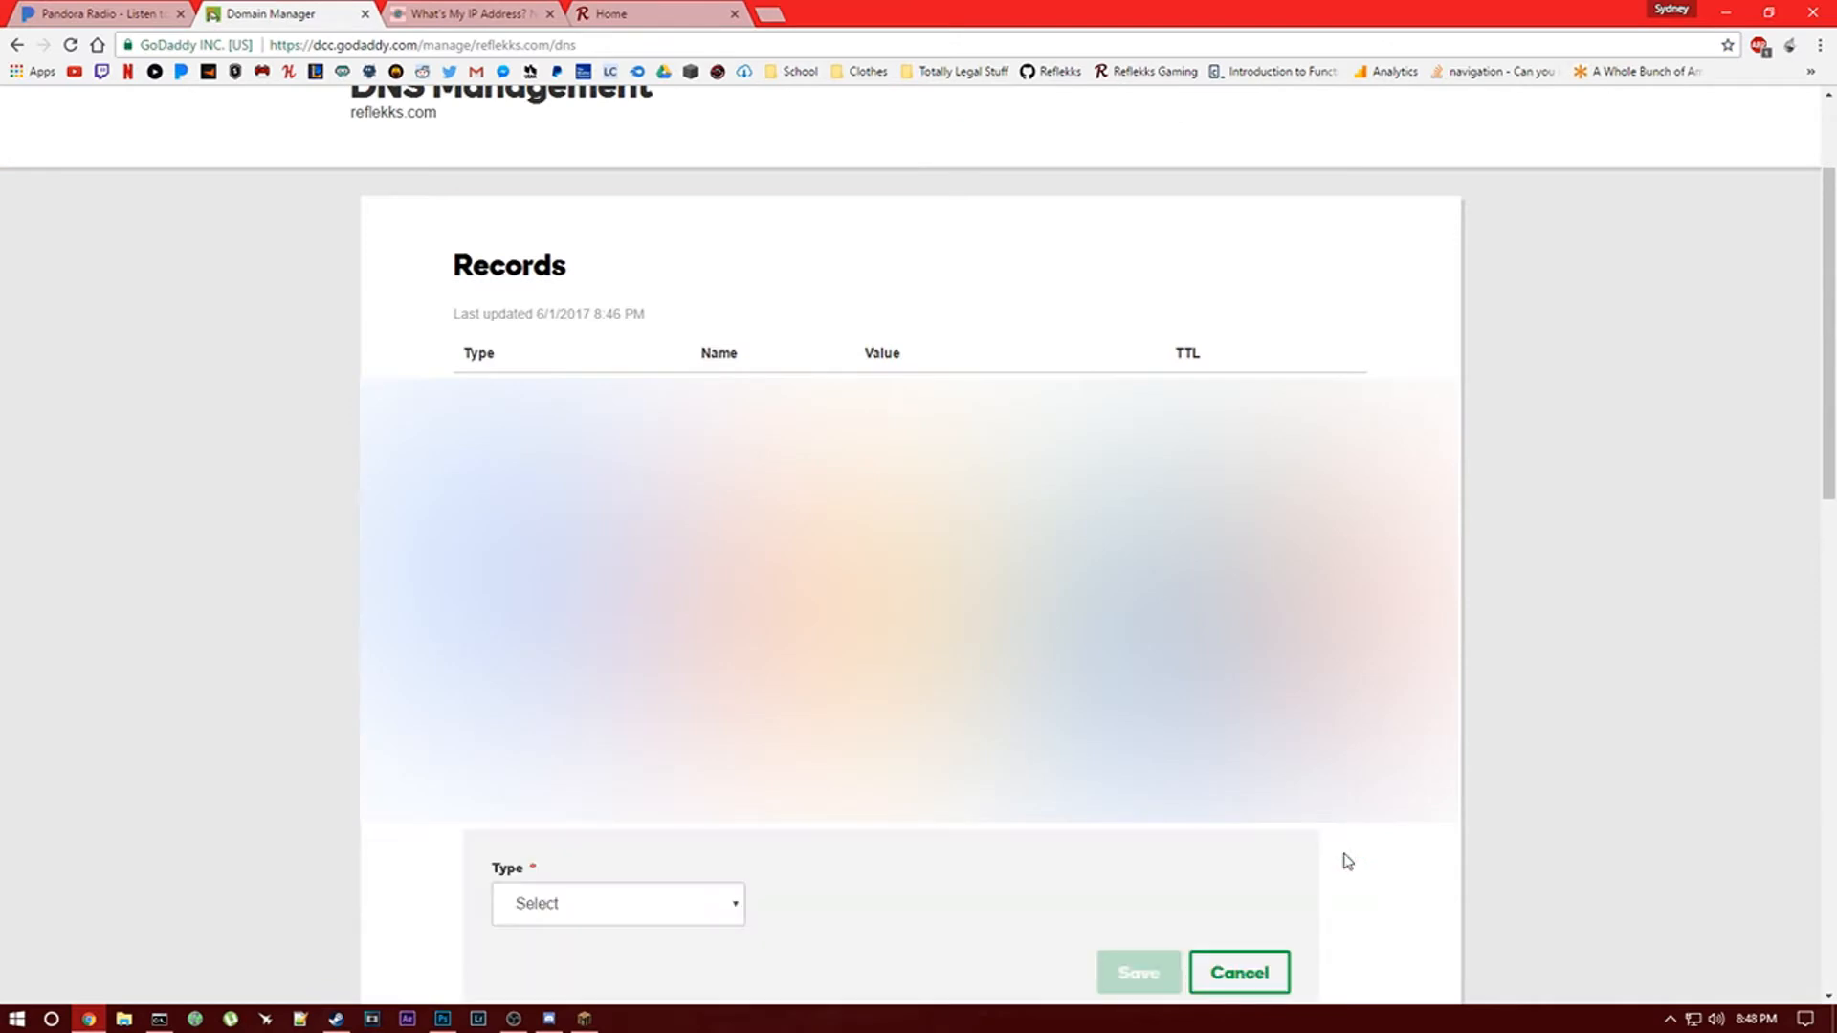
{"action": "left_click", "coordinate": [616, 904]}
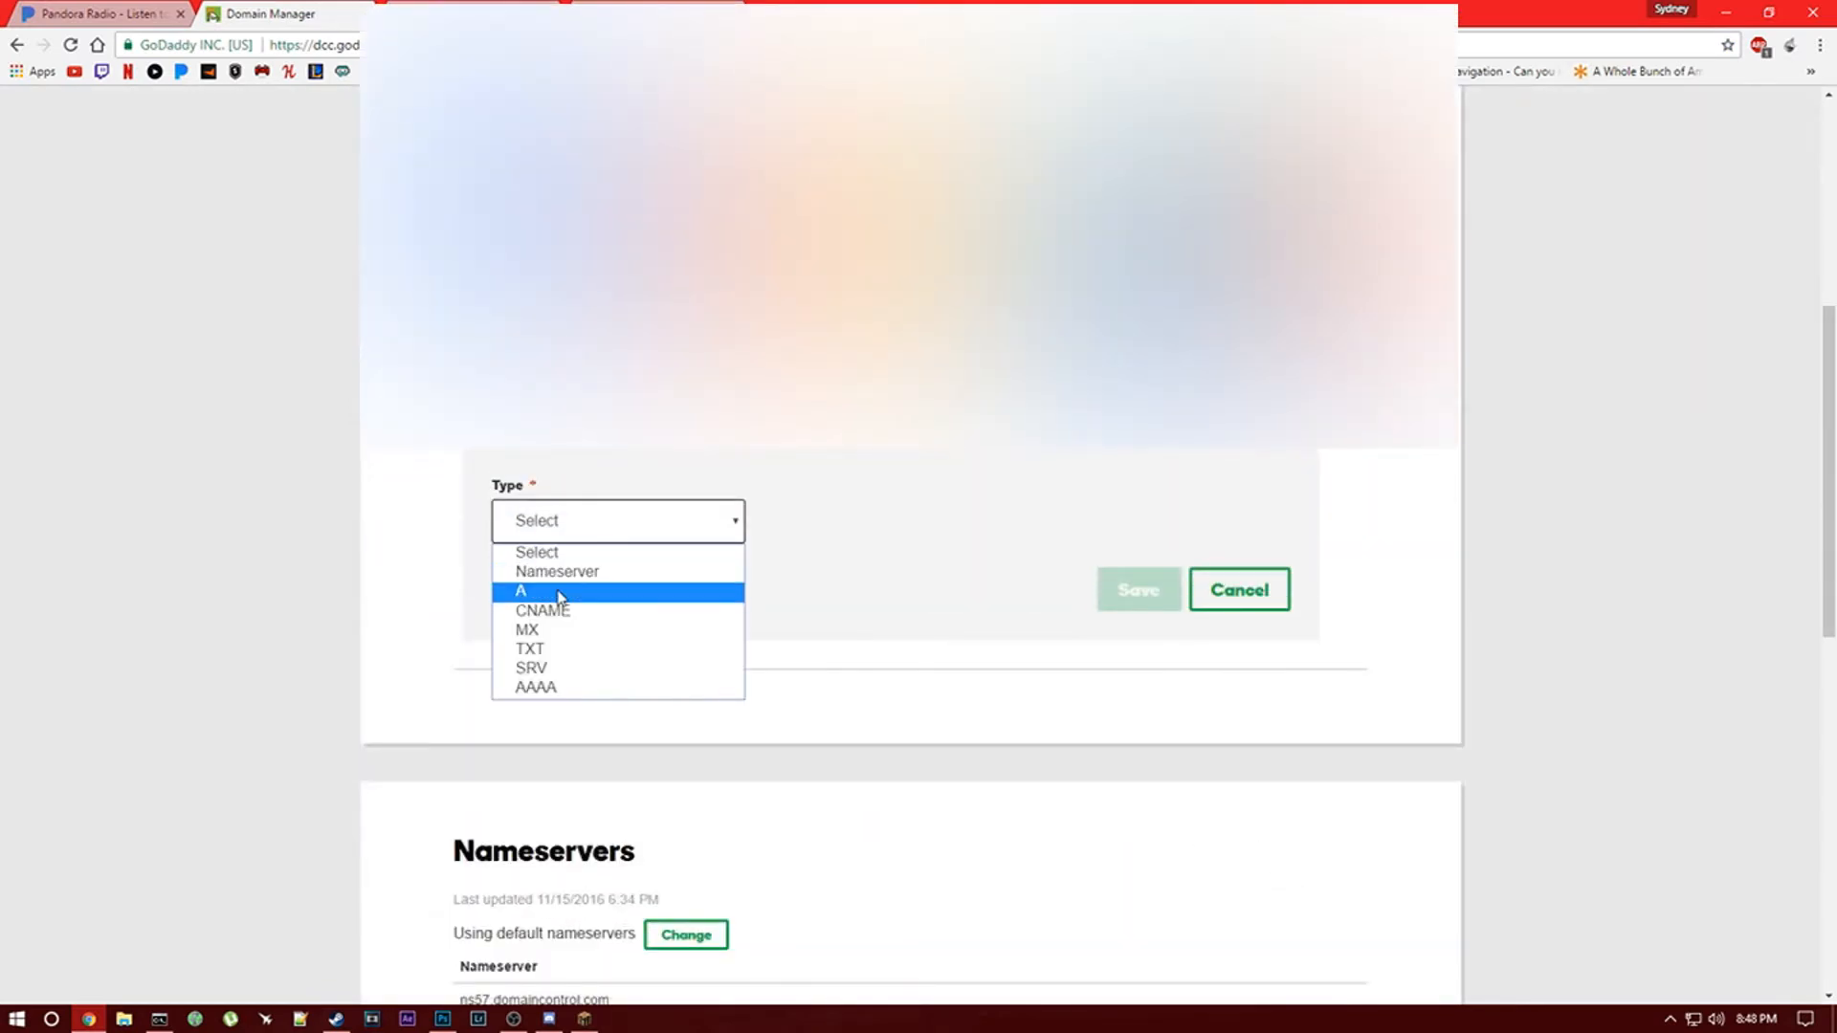
{"action": "left_click", "coordinate": [521, 590]}
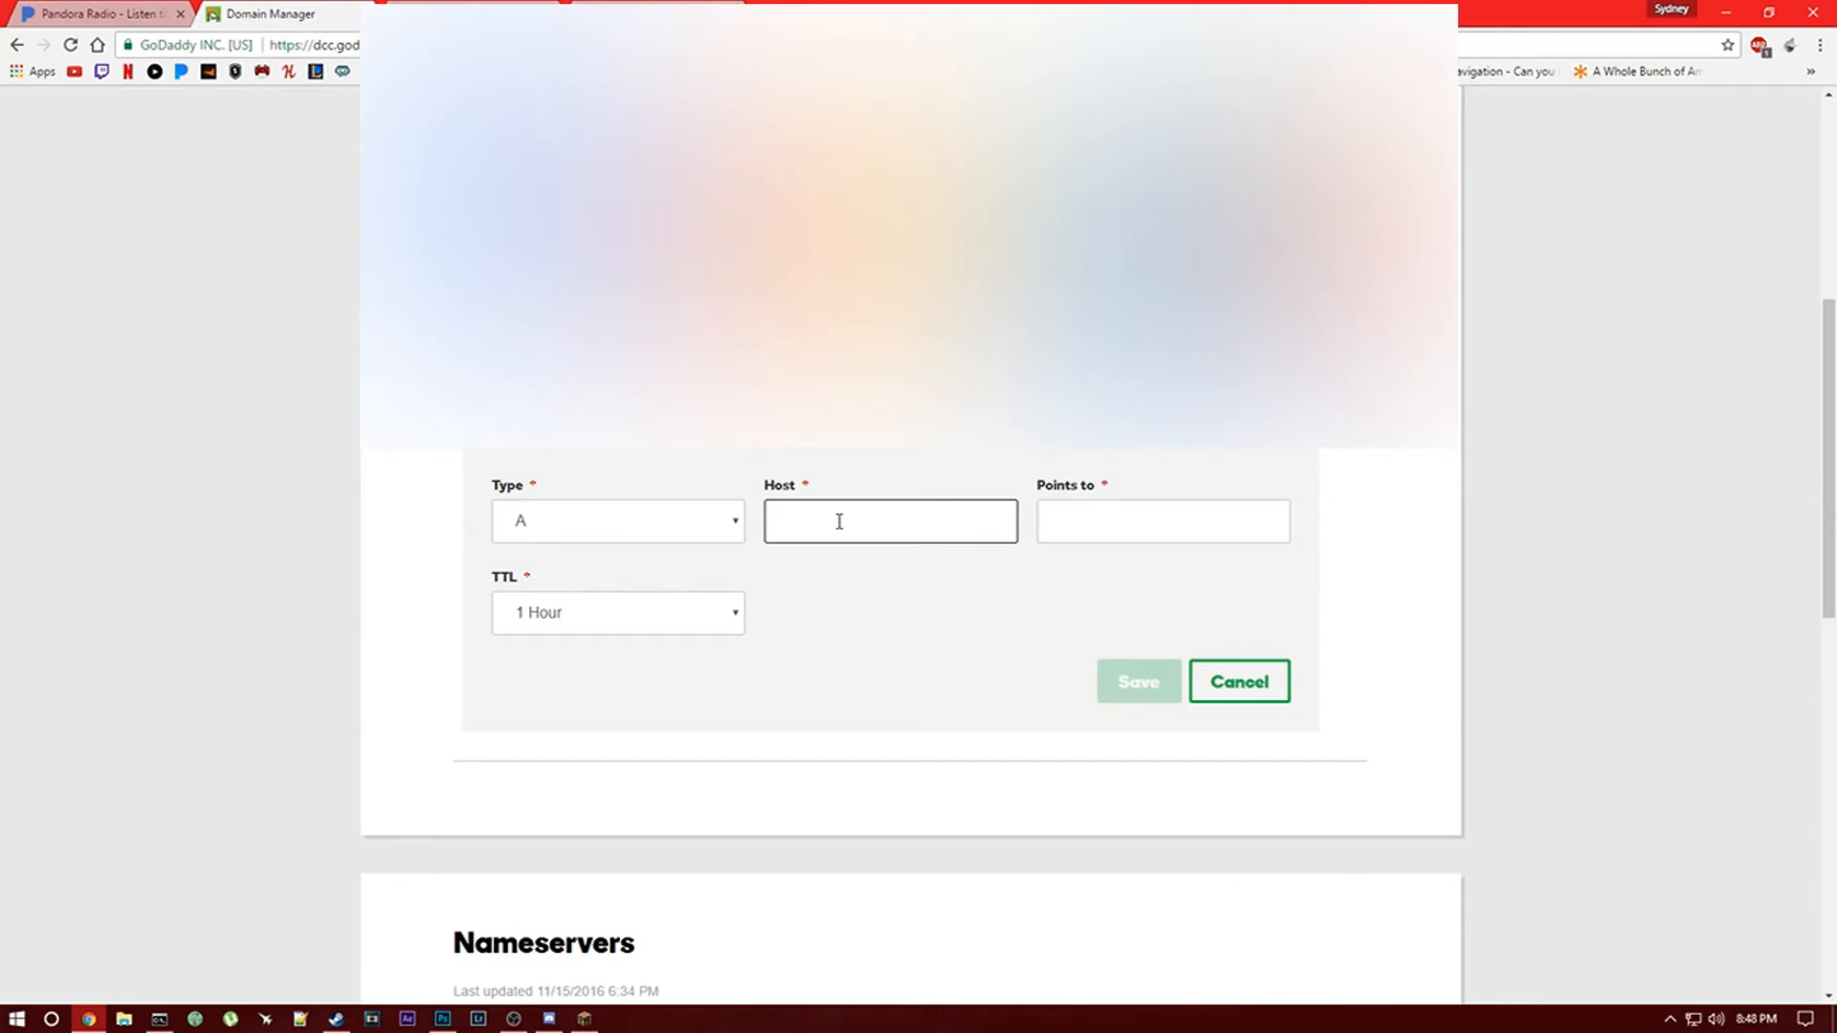
{"action": "left_click", "coordinate": [1162, 521]}
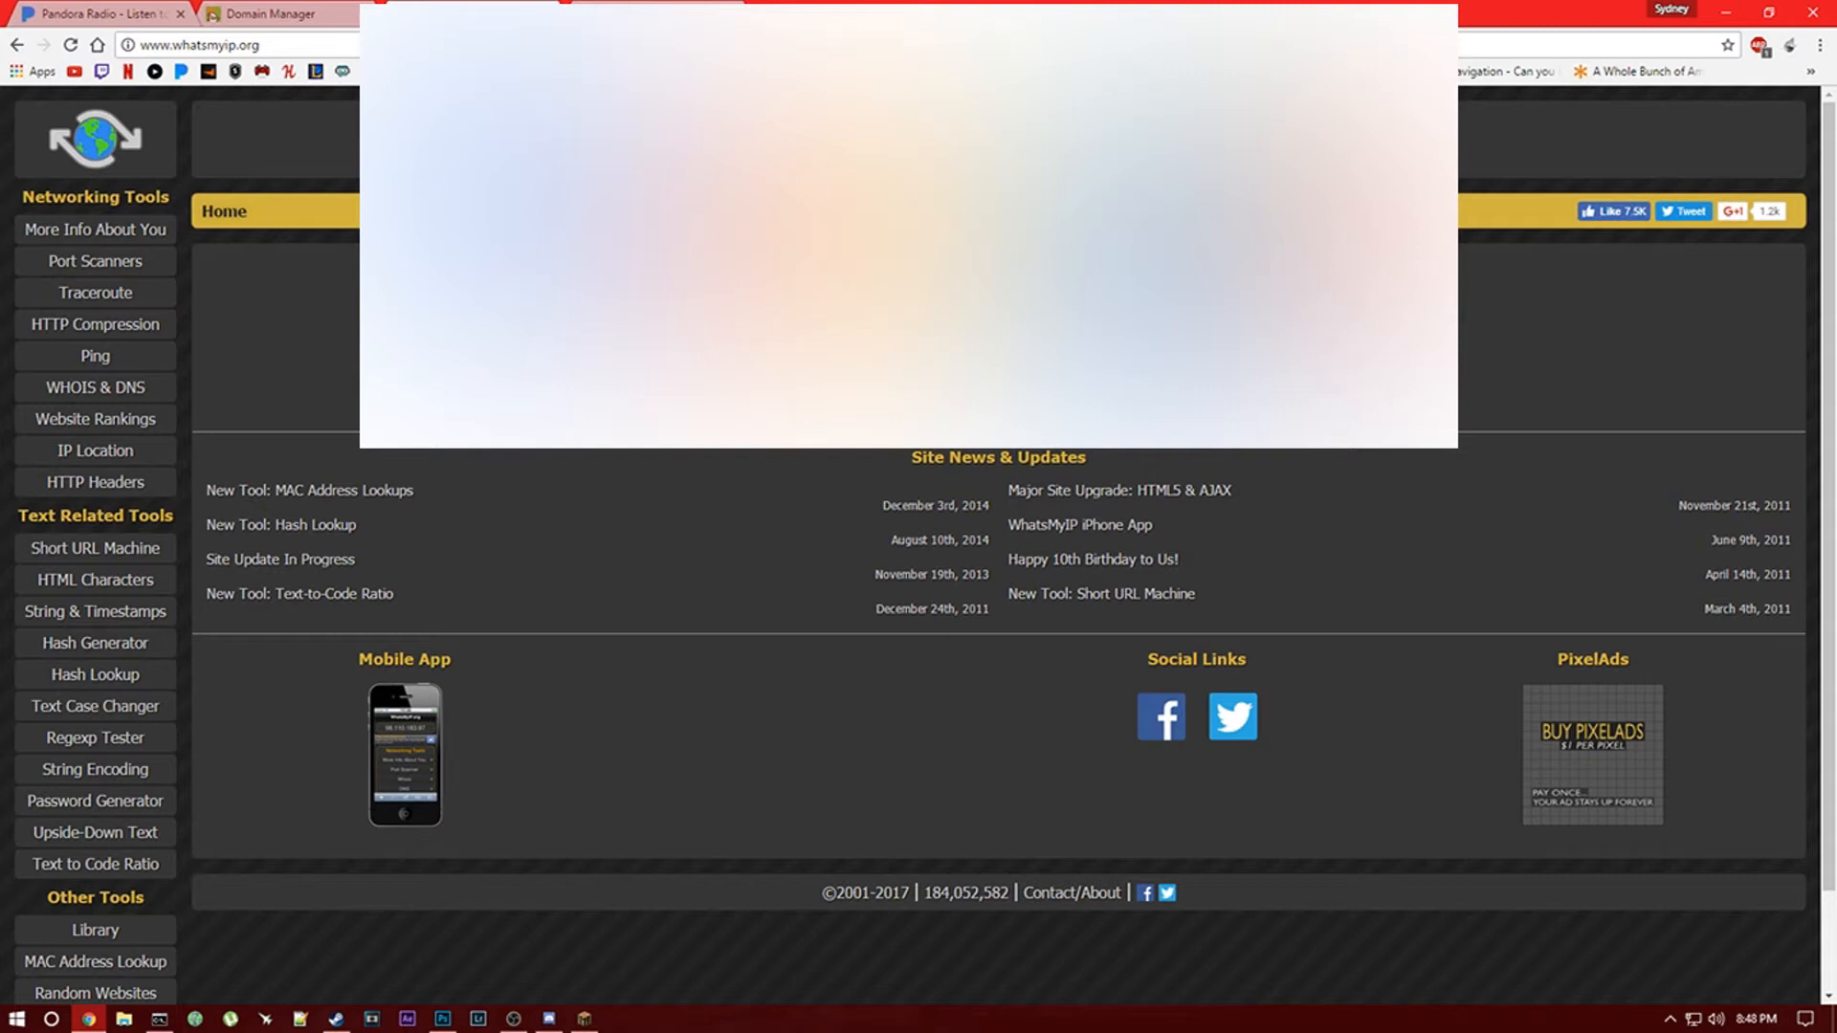
{"action": "left_click", "coordinate": [275, 12]}
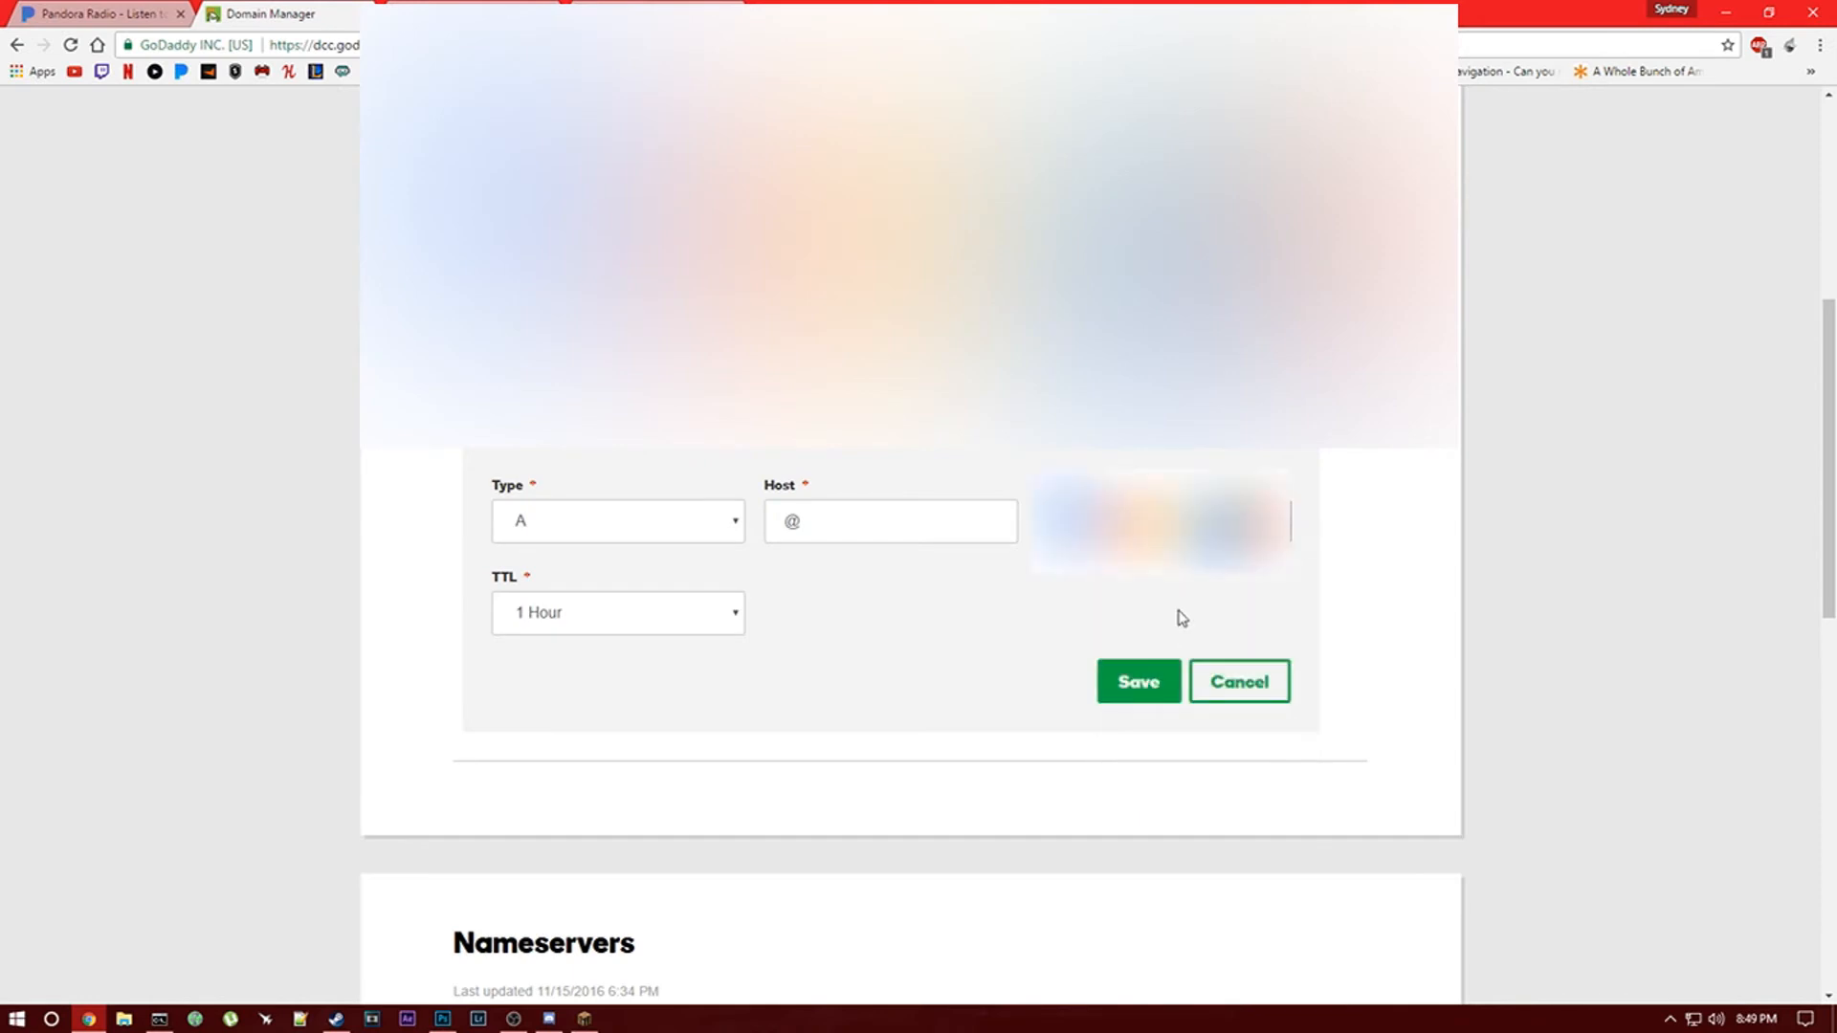
Keep the TTL at 1 Hour and save the @ A record.
{"action": "left_click", "coordinate": [617, 611]}
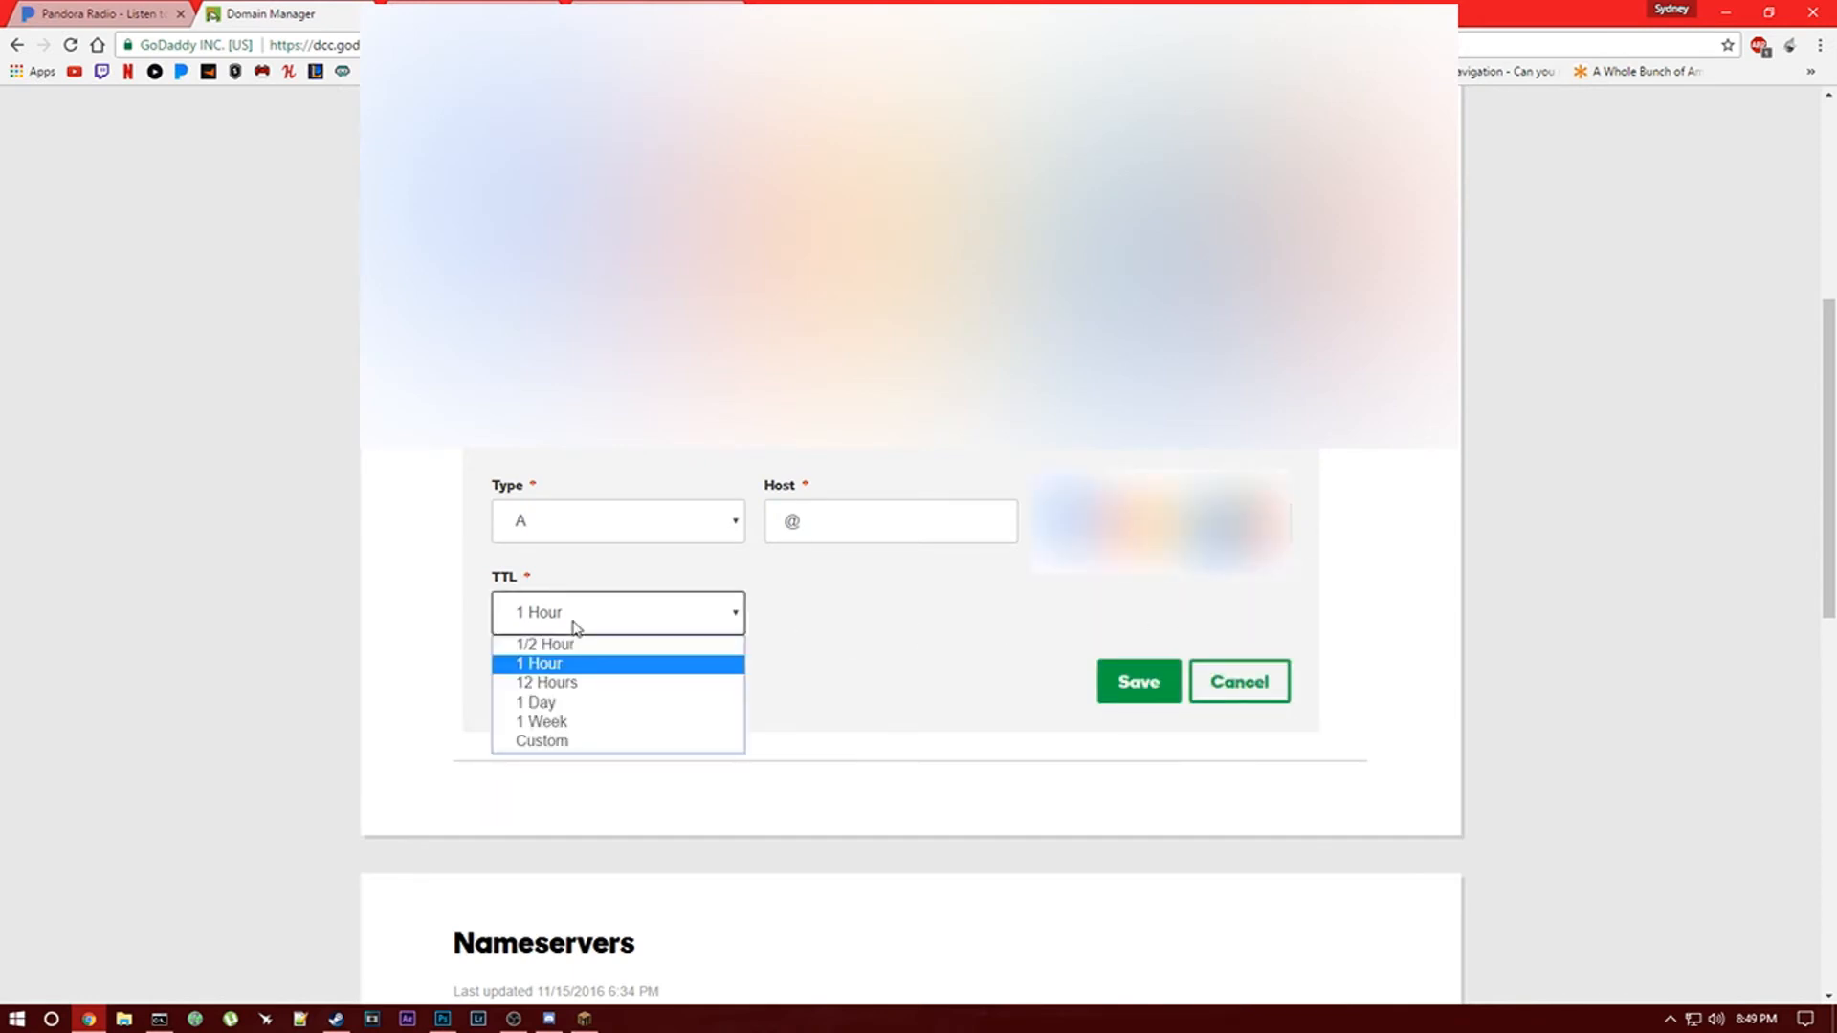
{"action": "mouse_move", "coordinate": [545, 643]}
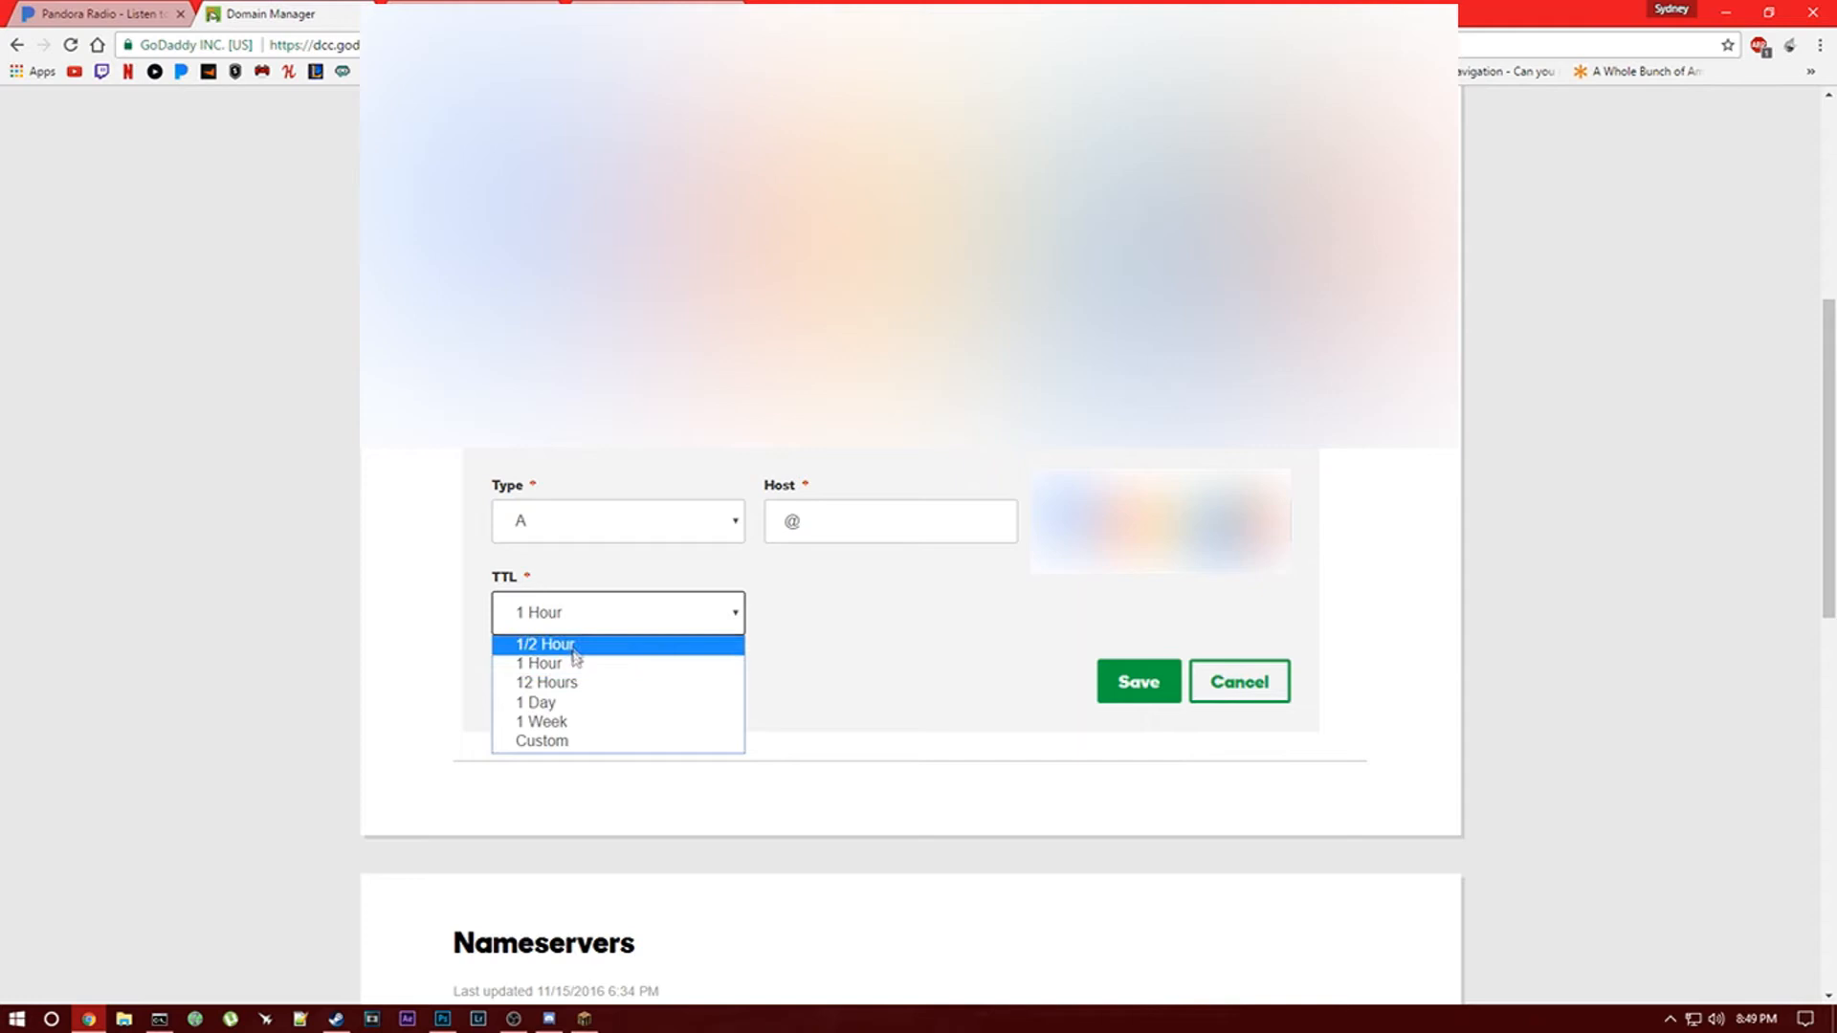
{"action": "left_click", "coordinate": [539, 663]}
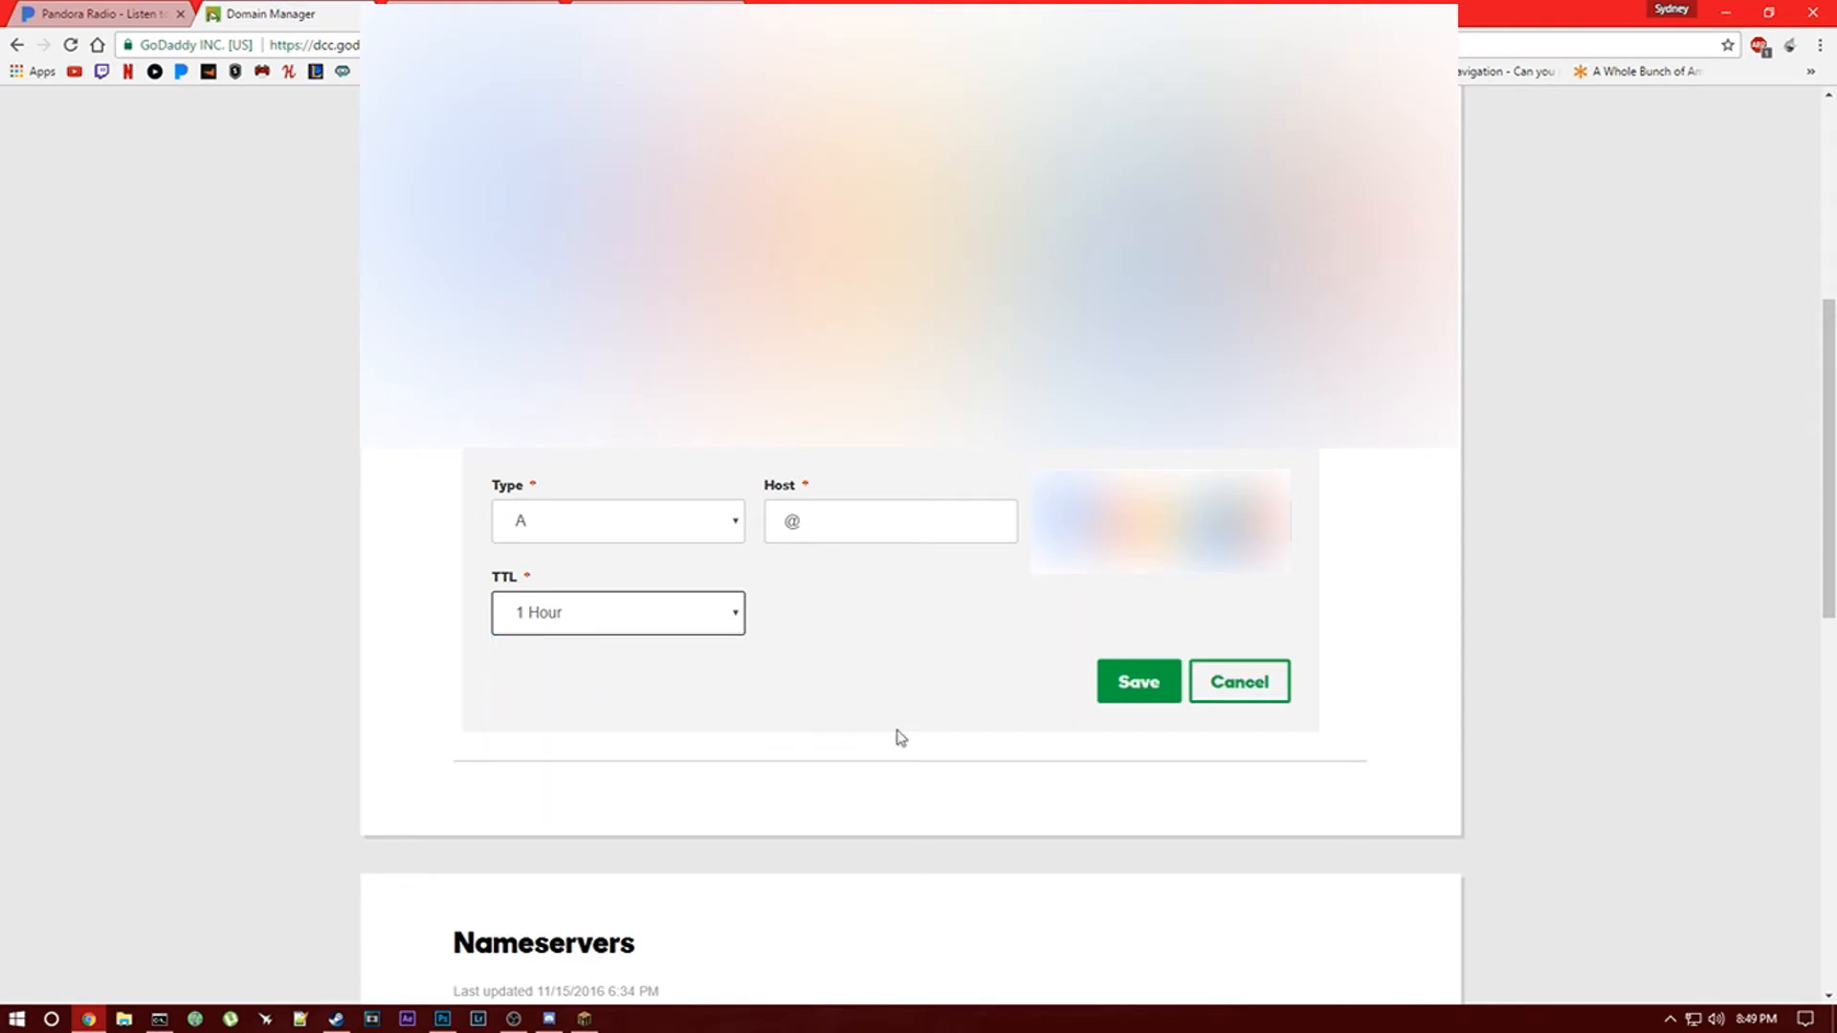
{"action": "left_click", "coordinate": [1136, 682]}
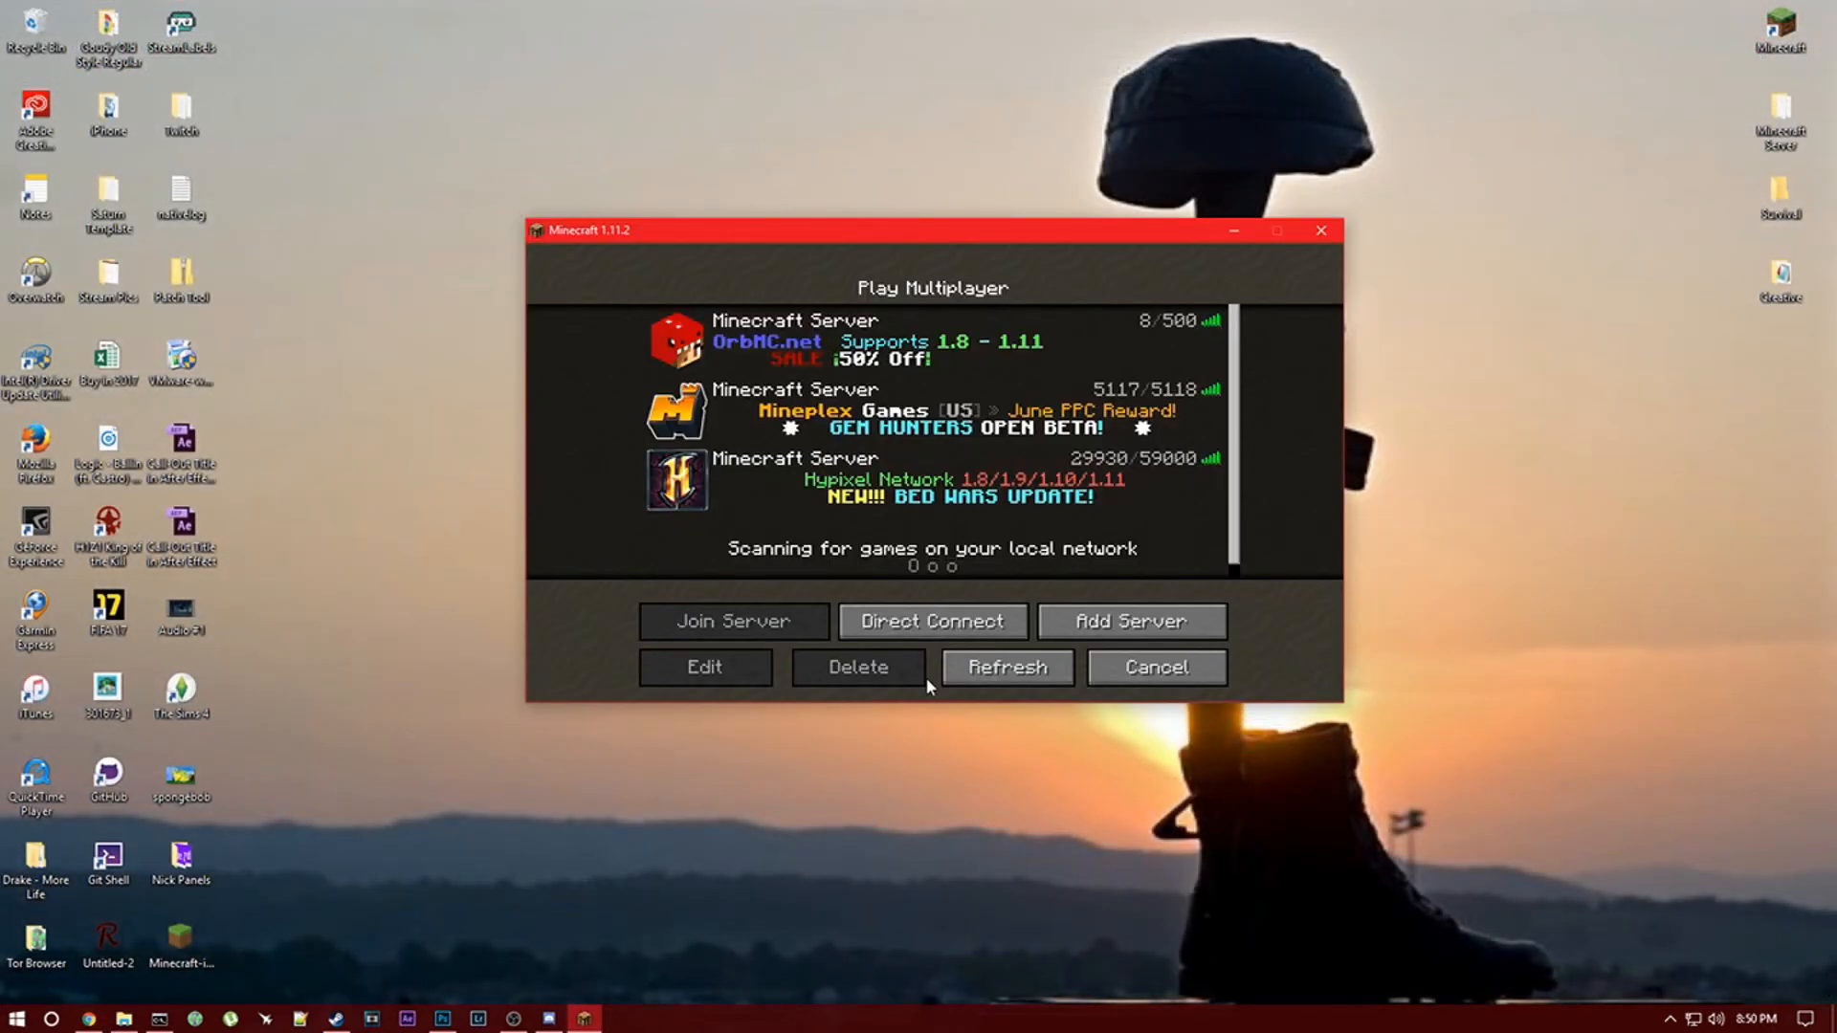
{"action": "mouse_move", "coordinate": [1129, 621]}
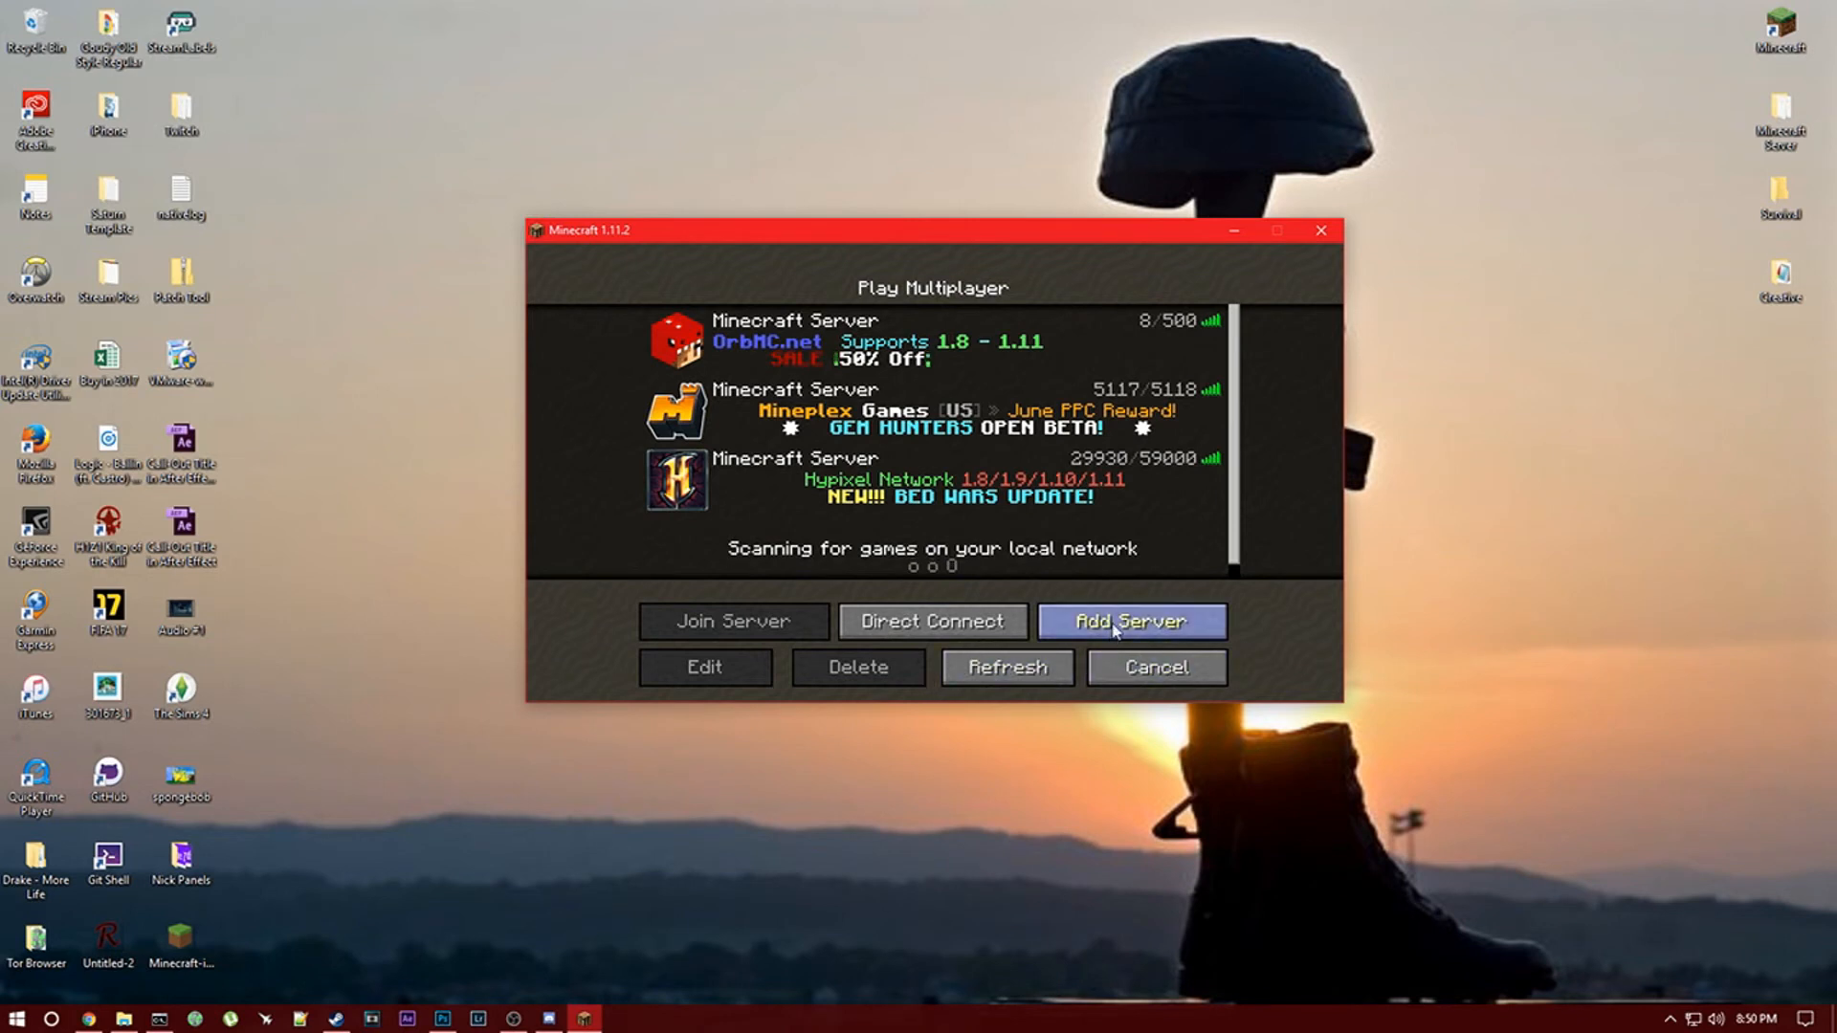
Add a Minecraft server with address reflekks.com and join Reflekks Gaming.
{"action": "left_click", "coordinate": [1129, 621]}
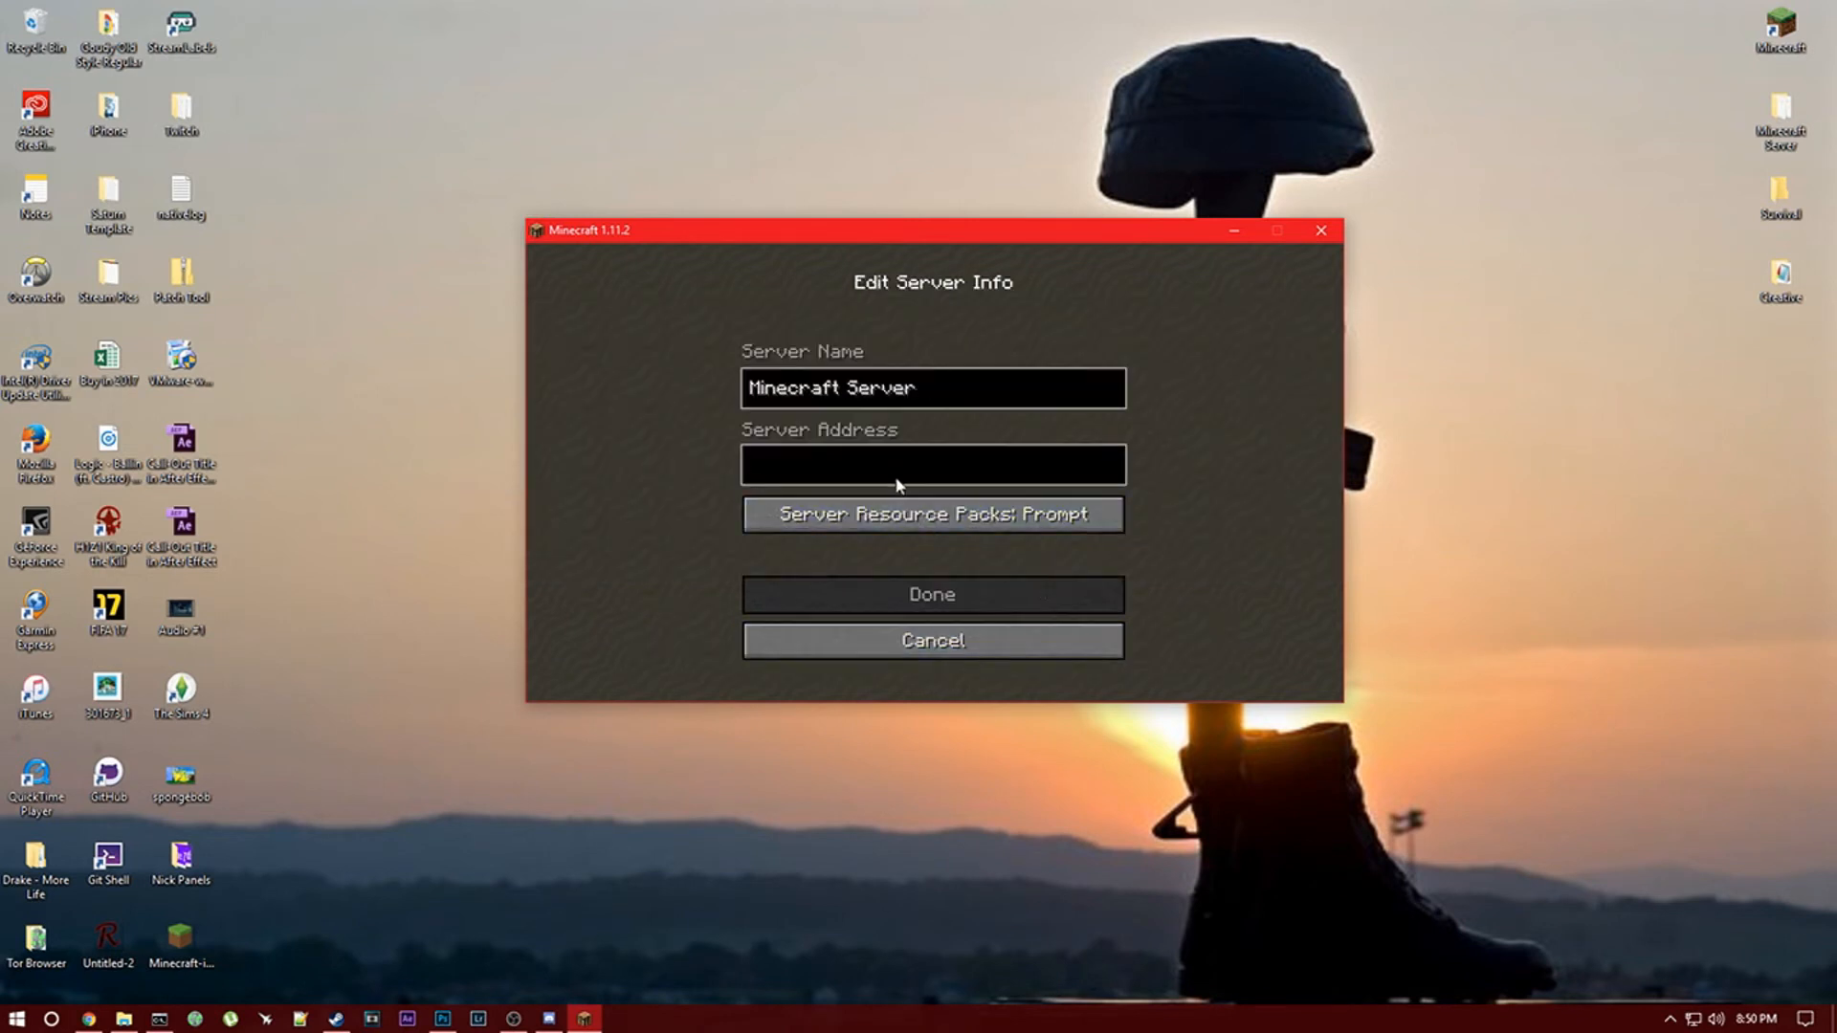
{"action": "type", "text": "reflekks.c"}
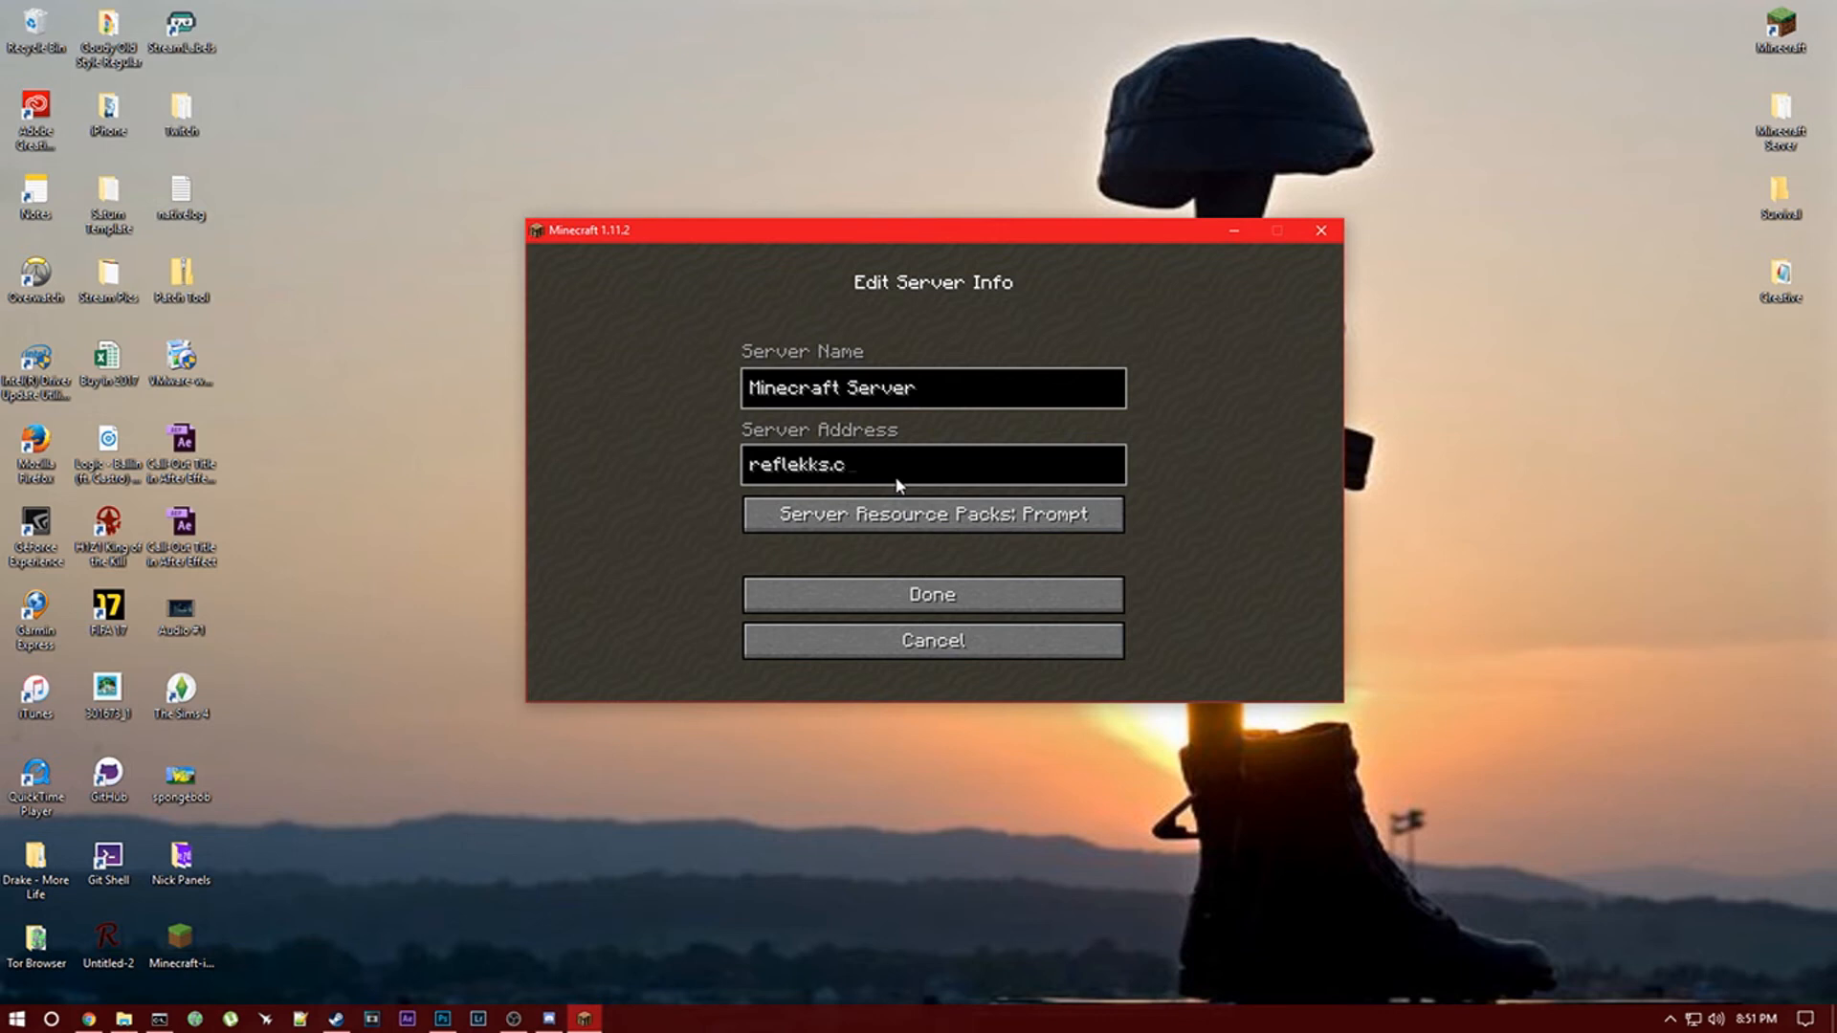
{"action": "type", "text": "om"}
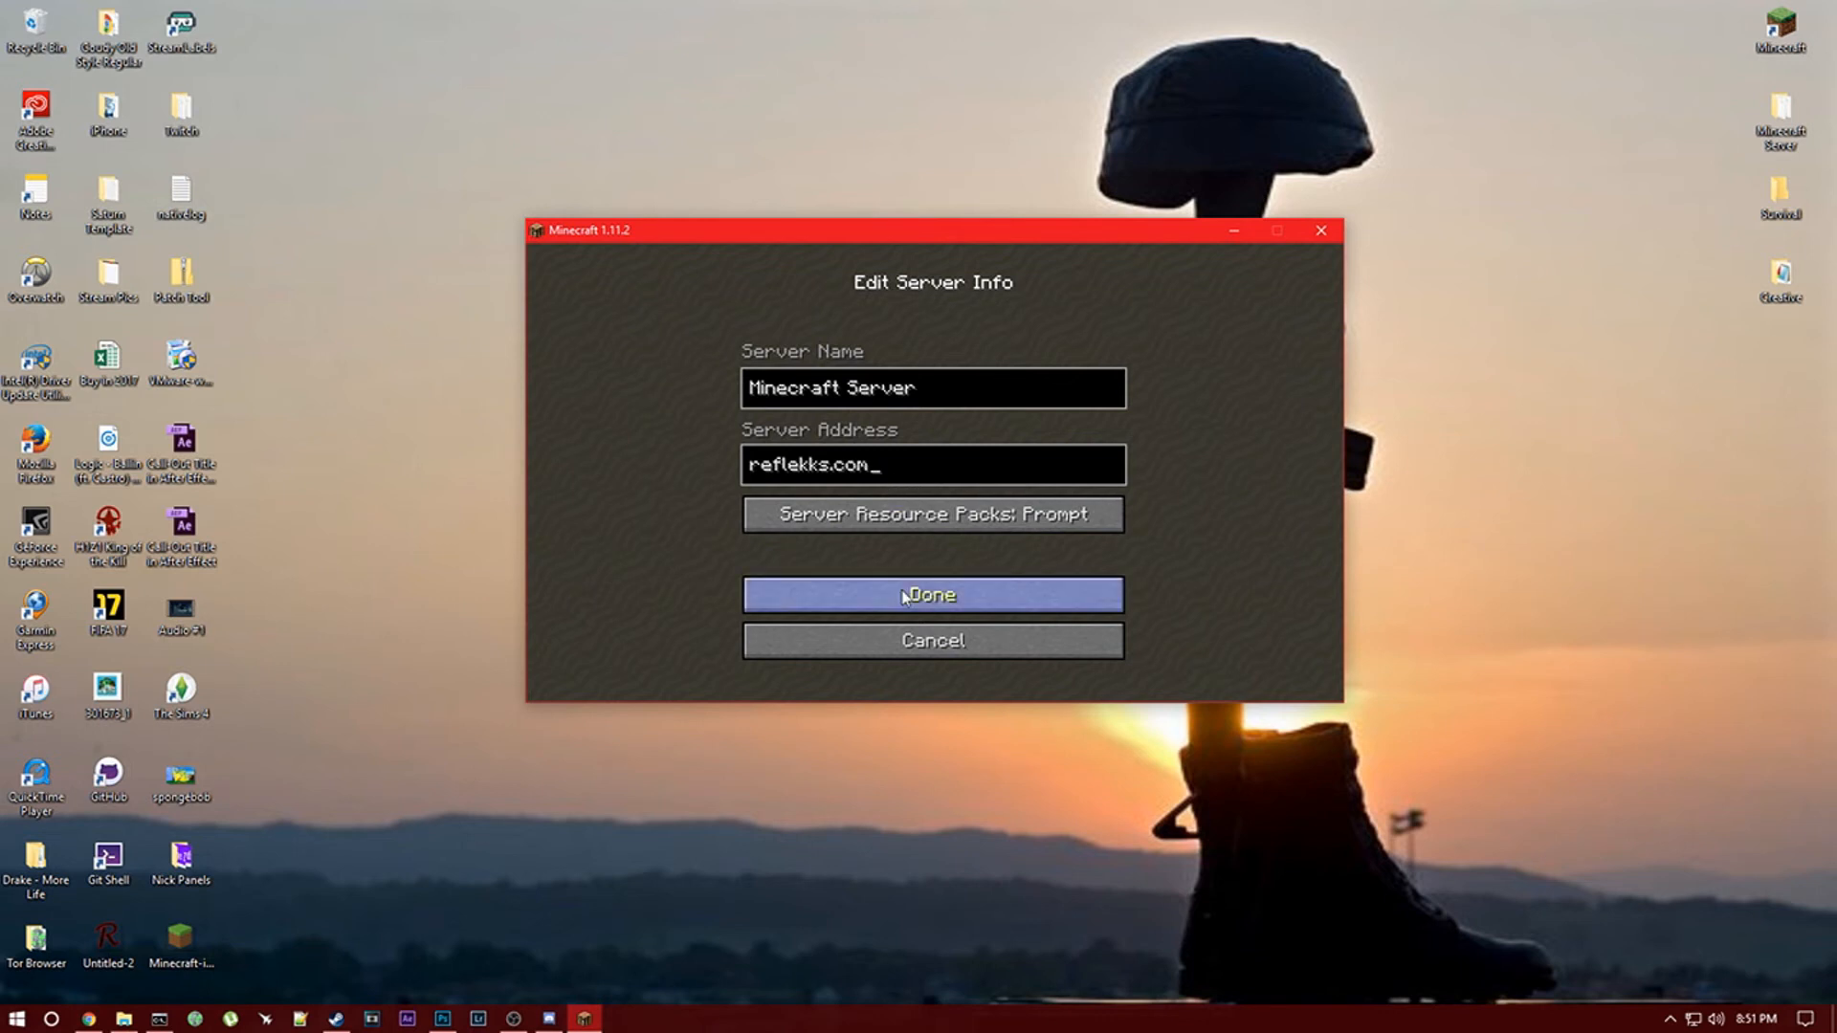
{"action": "left_click", "coordinate": [931, 594]}
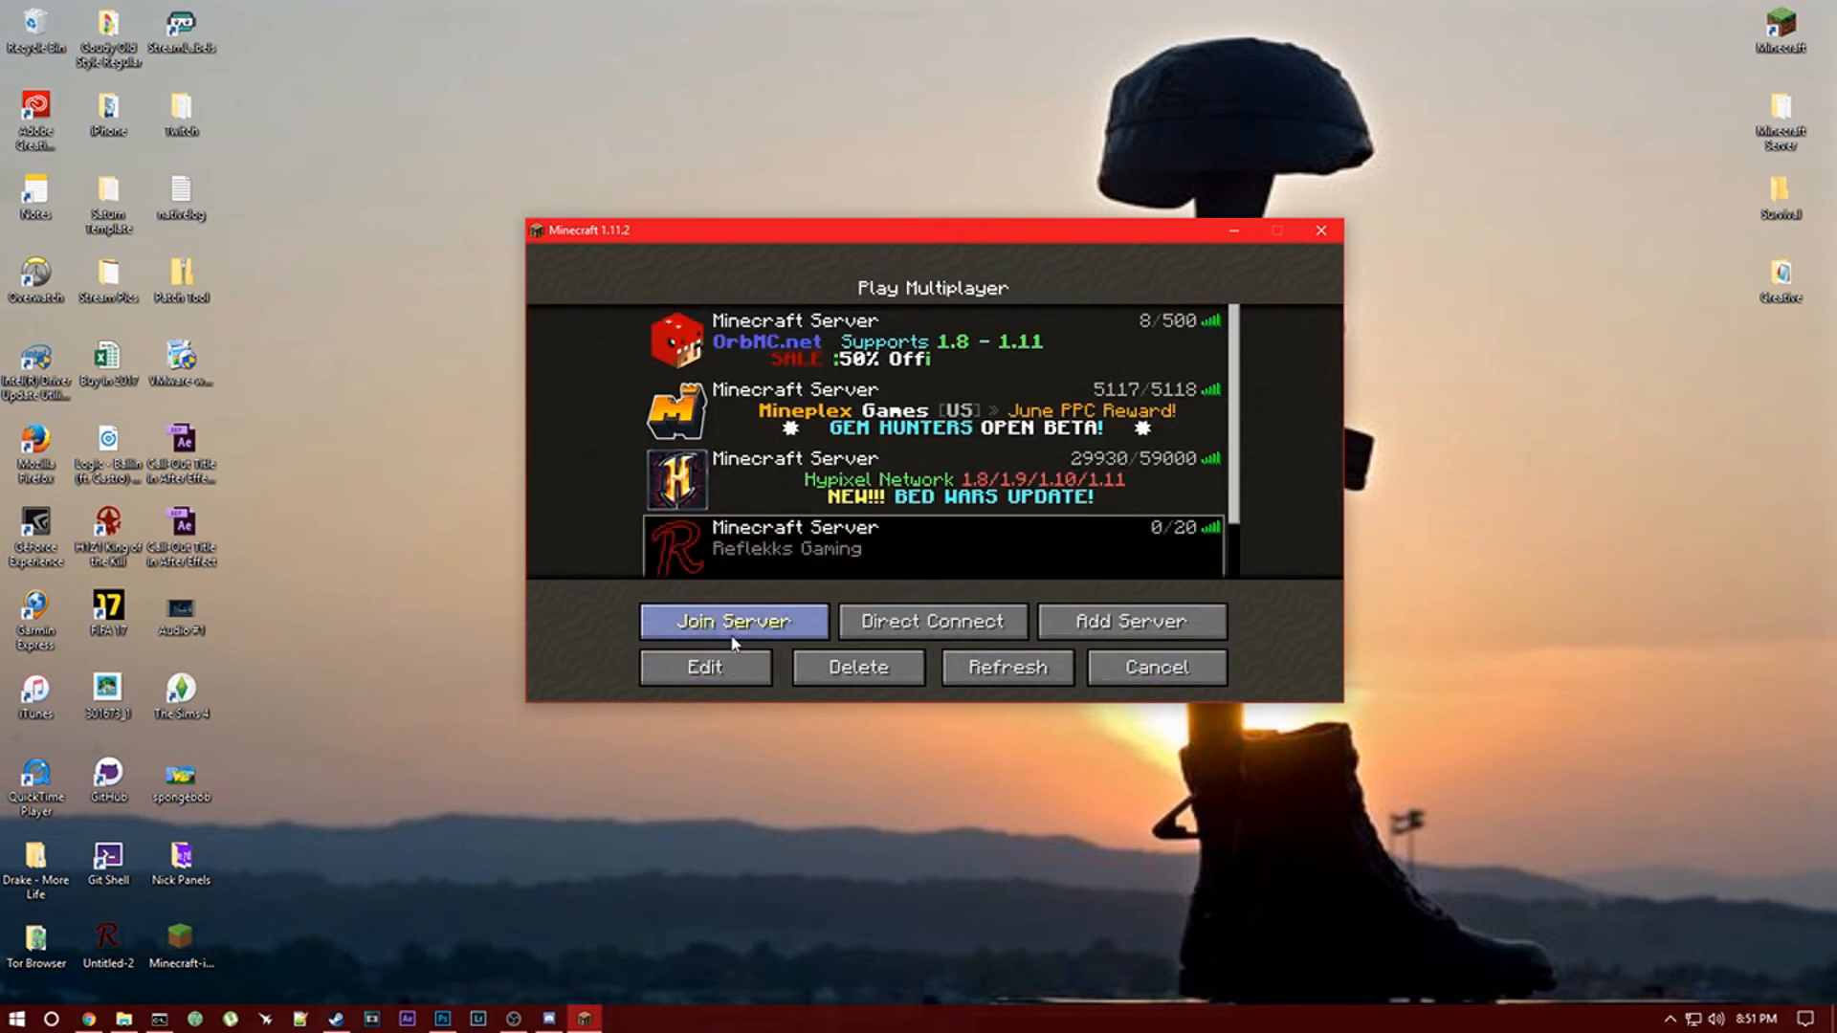
{"action": "left_click", "coordinate": [732, 621]}
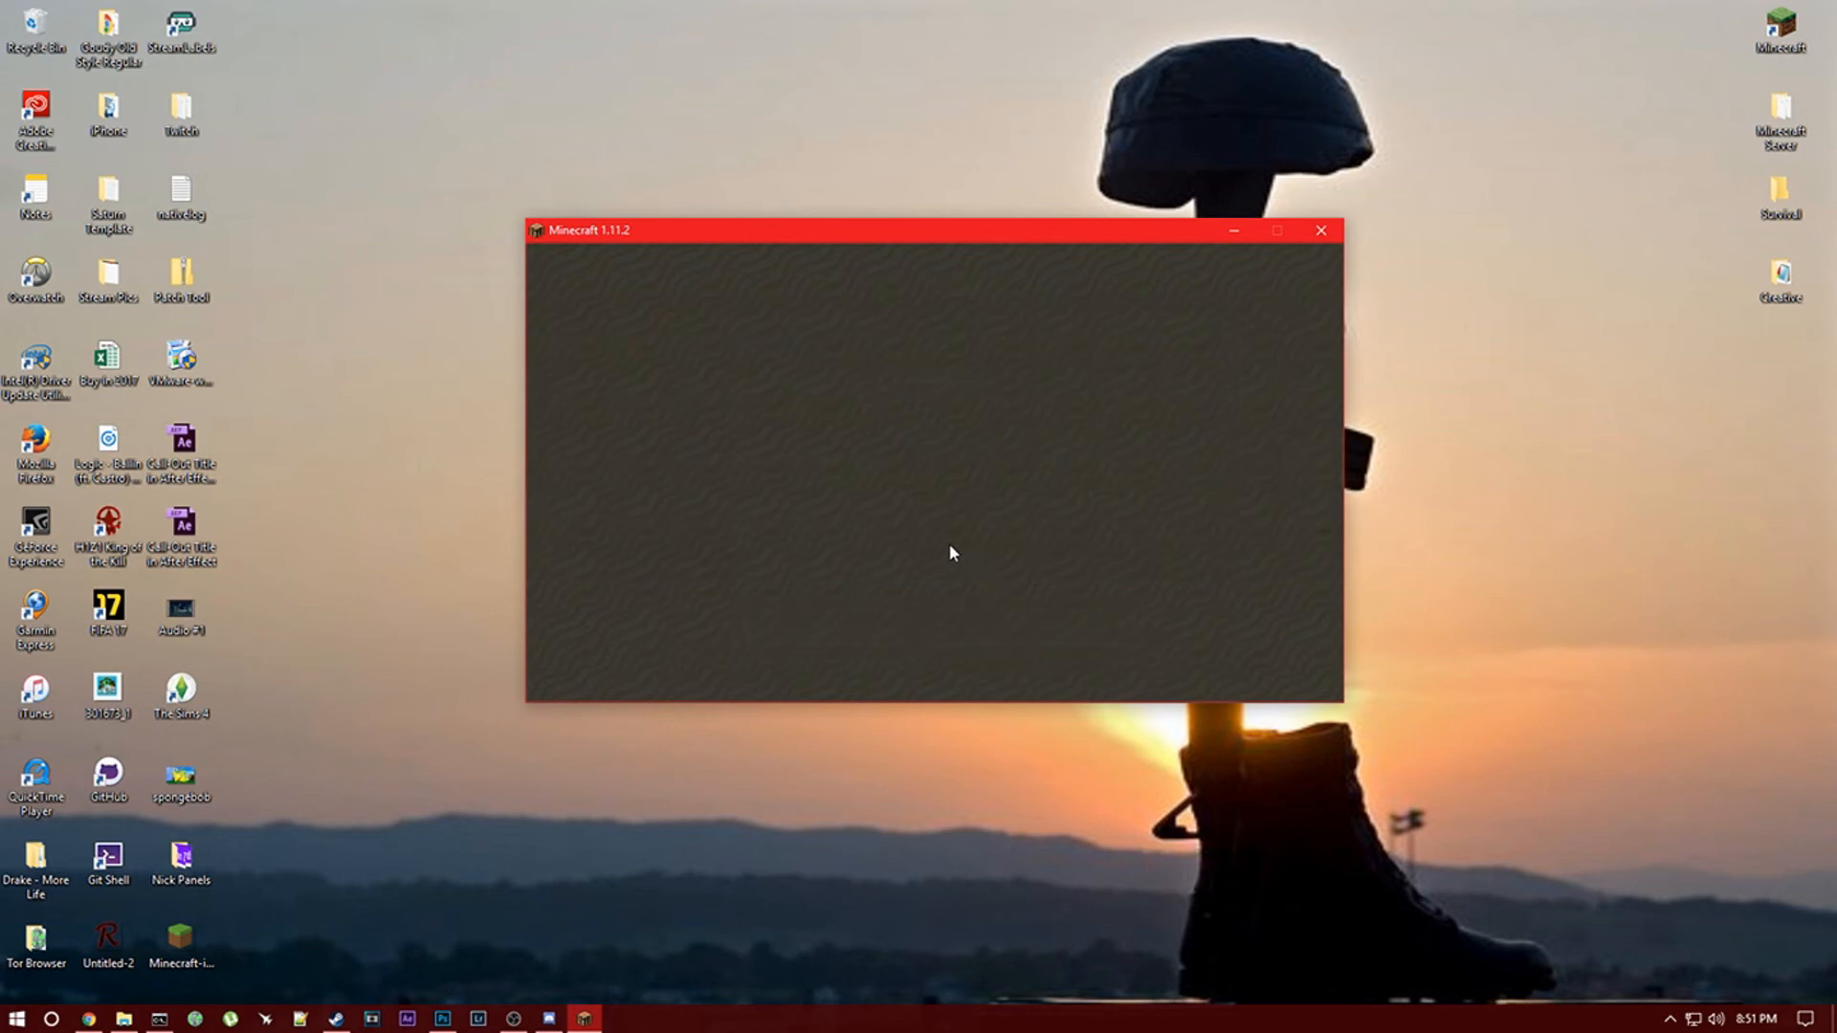